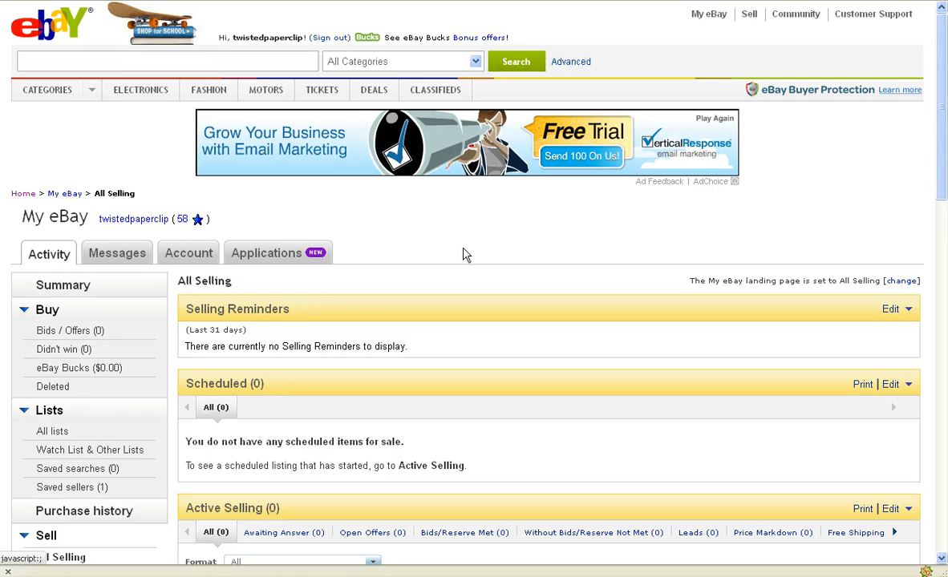
mouse_move(259, 260)
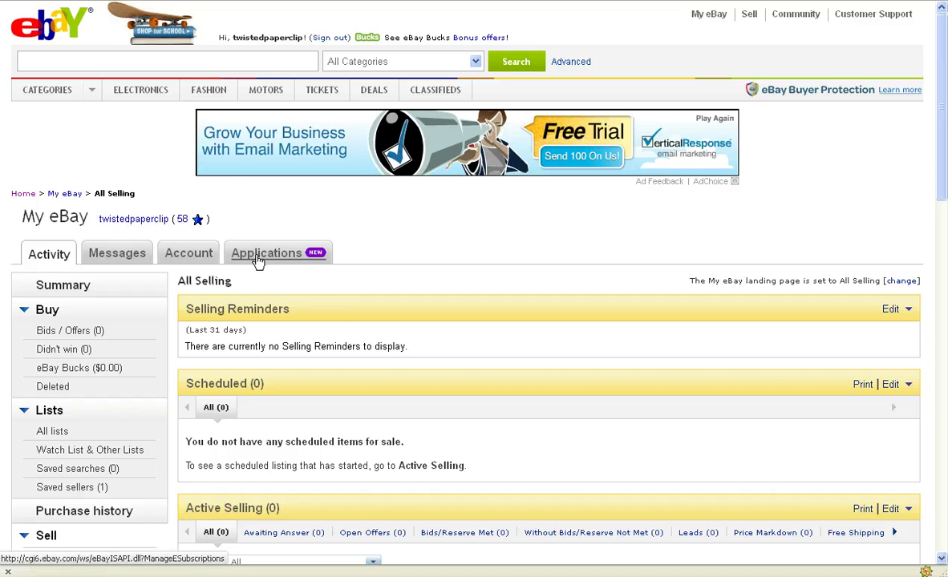
Step: Show the Applications menu with Listing Analytics, Terapeak Keywords and Manage applications
left_click(266, 254)
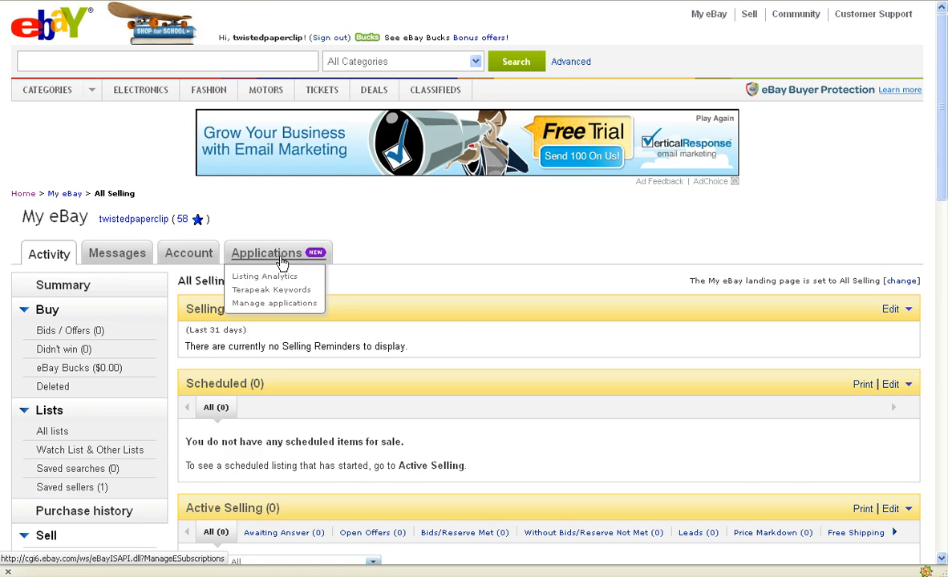
Step: Go to Manage applications, review subscribed Terapeak Keywords and Listing Analytics, and advance the Featured apps carousel
left_click(274, 303)
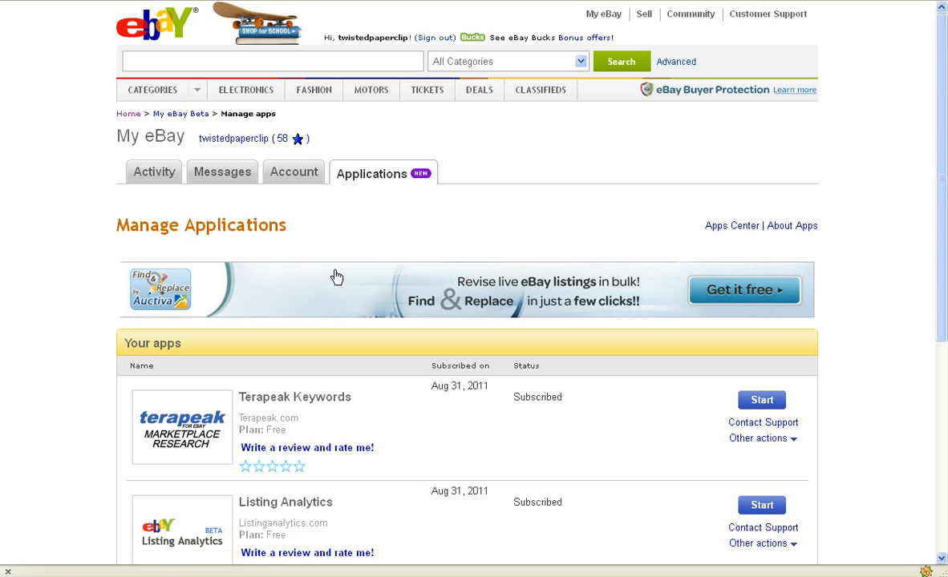
mouse_move(842, 297)
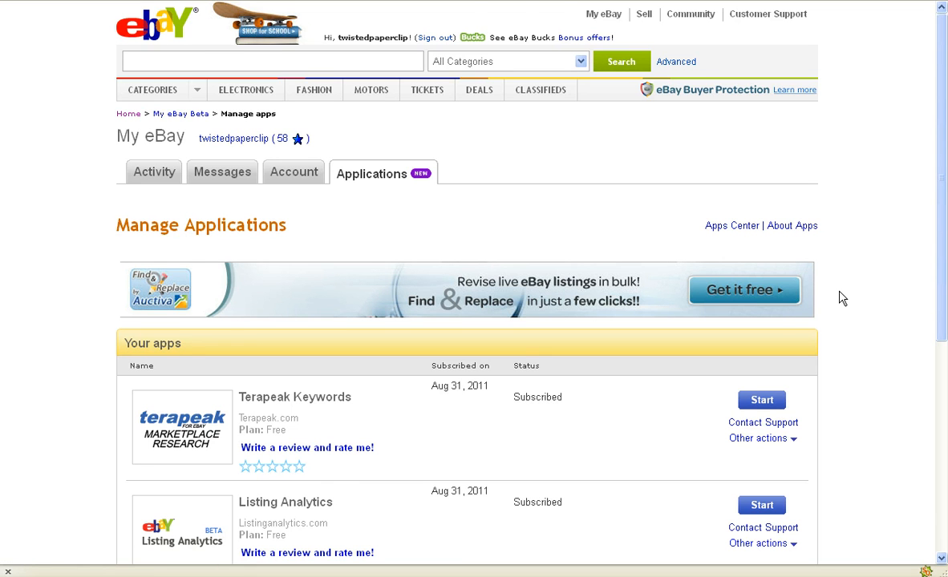
scroll("down", 3)
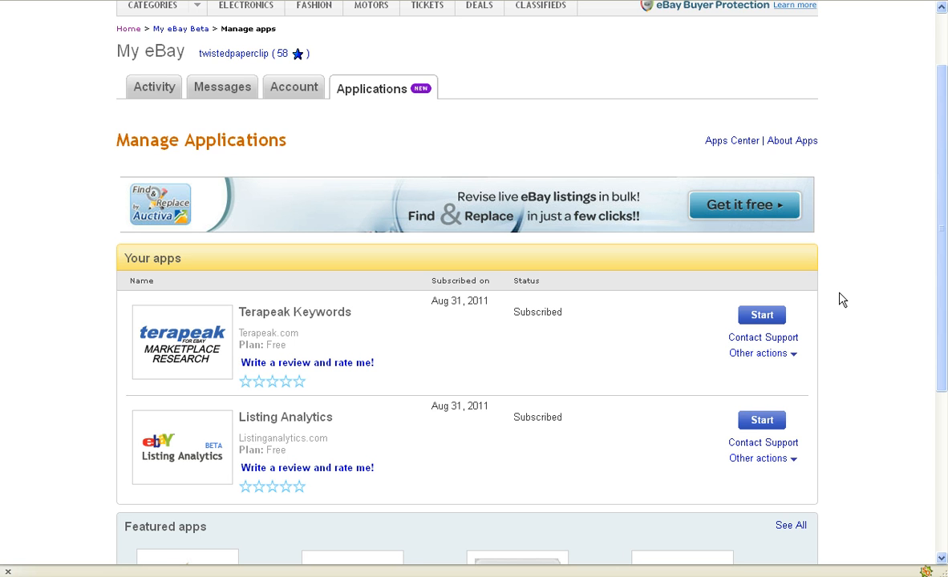
scroll("down", 3)
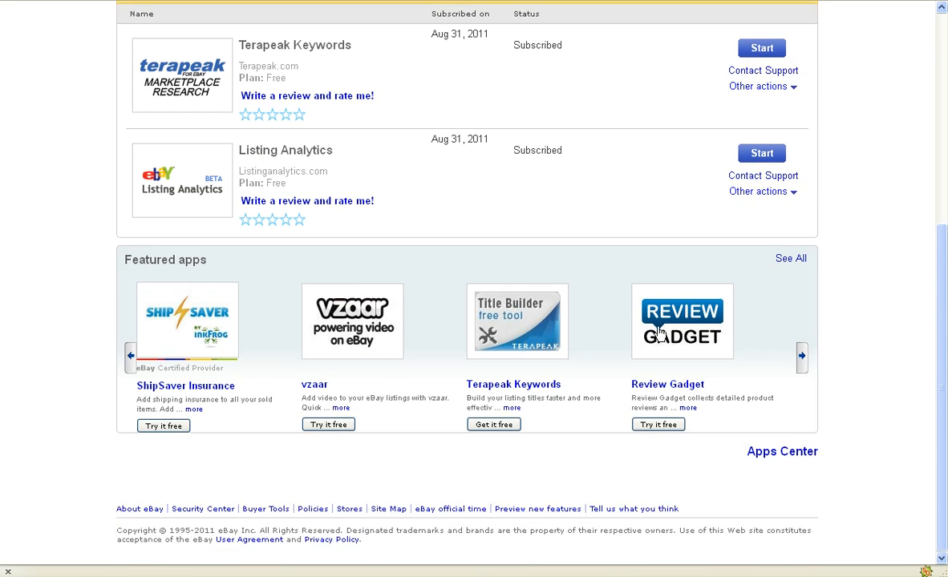
mouse_move(748, 364)
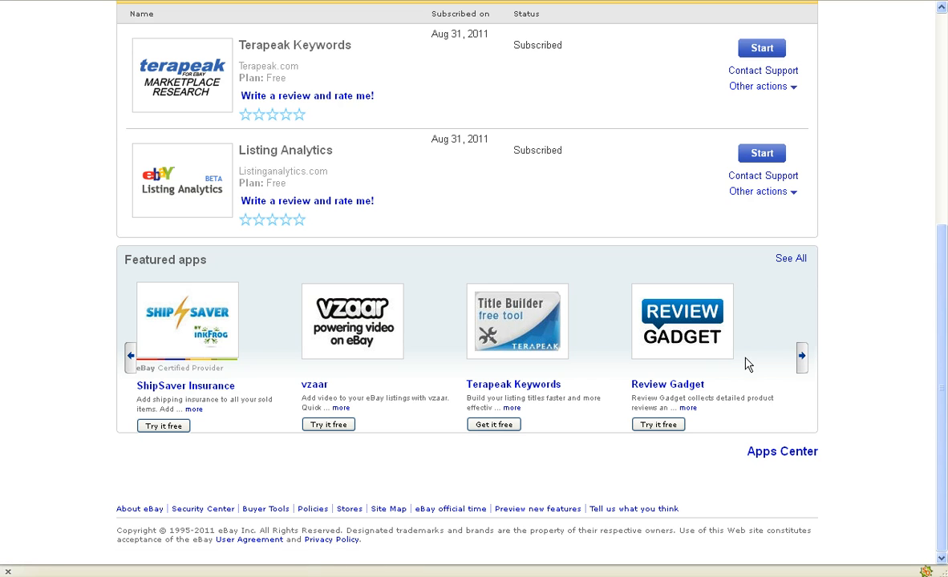
mouse_move(196, 398)
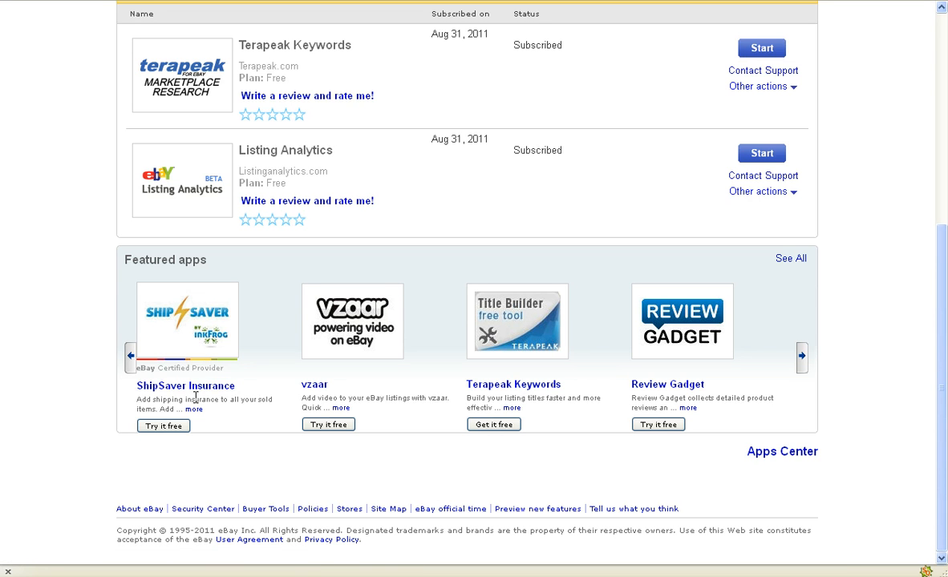
mouse_move(228, 335)
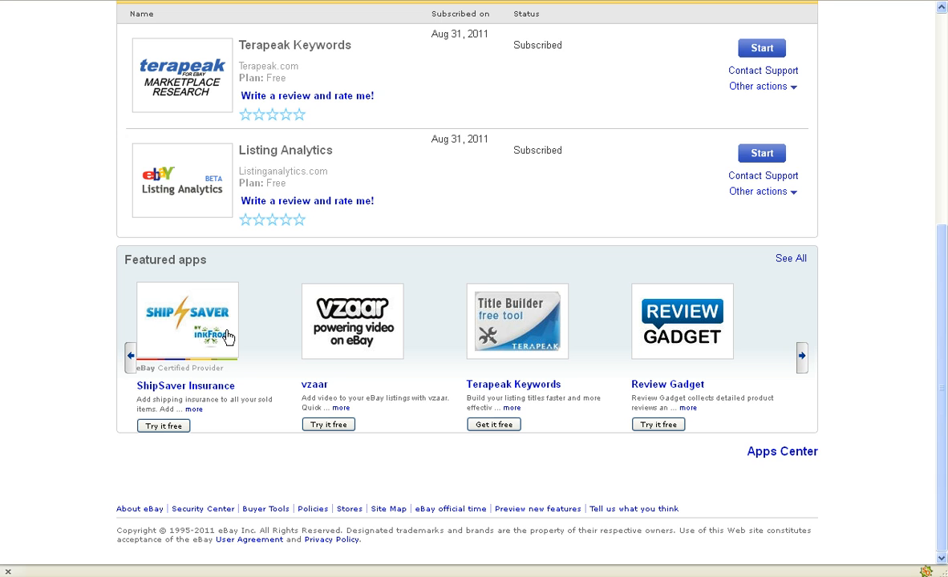
mouse_move(202, 410)
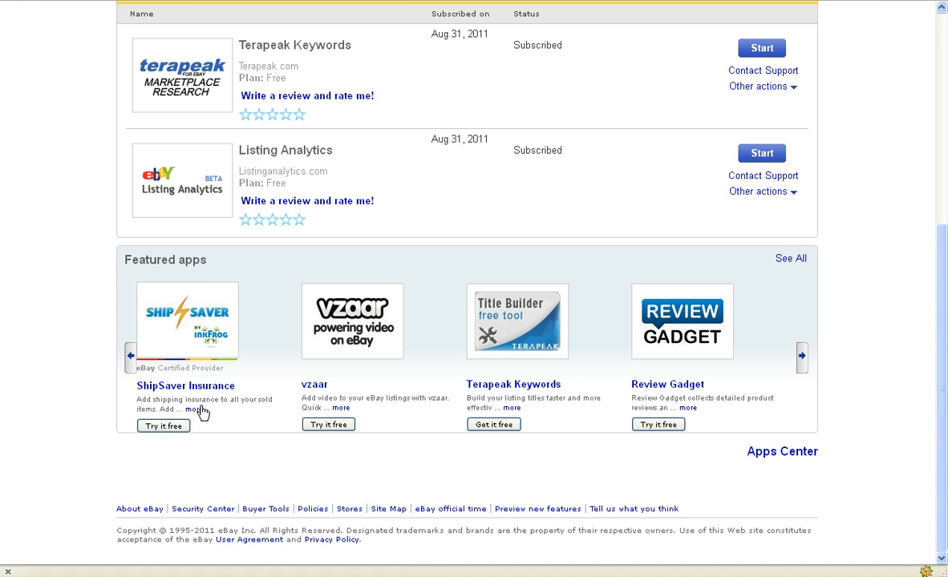
mouse_move(176, 399)
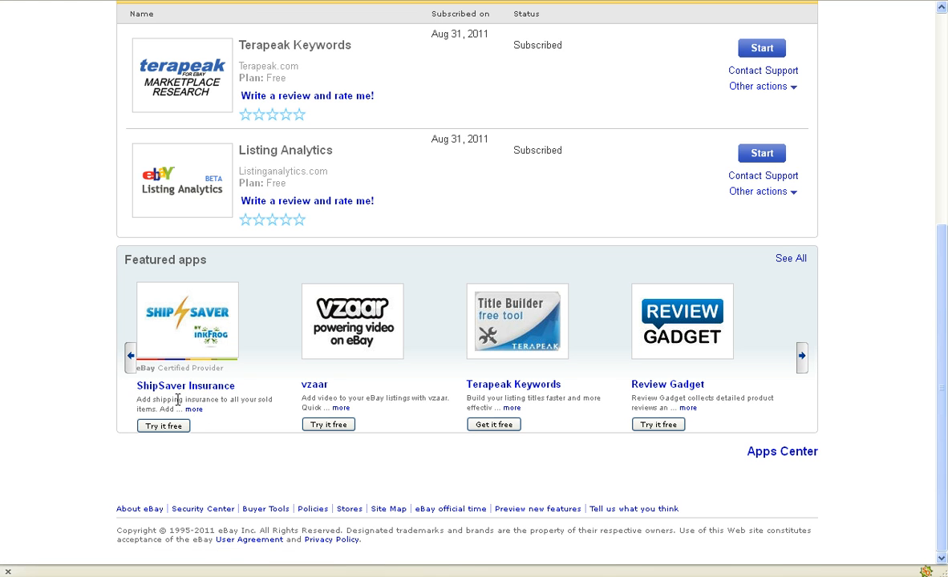
mouse_move(338, 401)
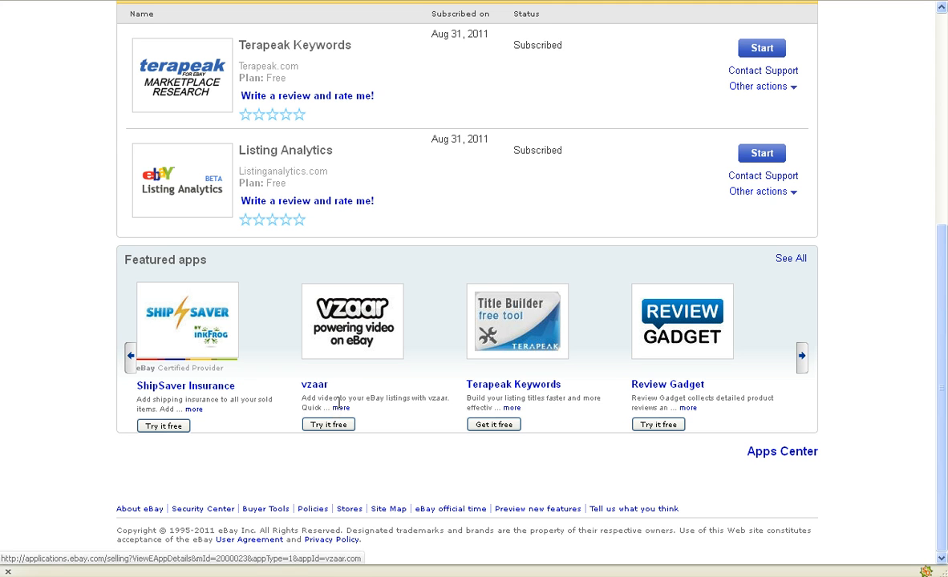
mouse_move(401, 420)
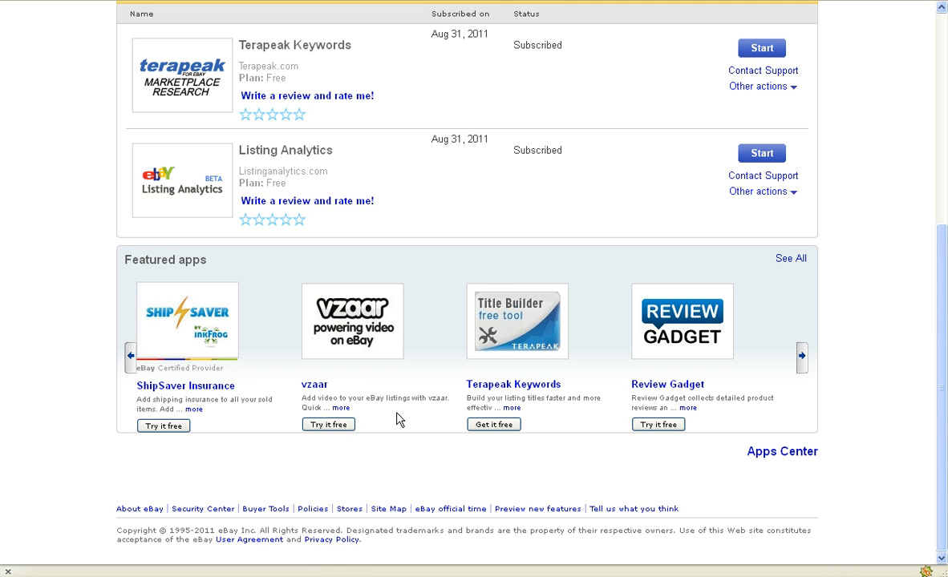
mouse_move(667, 384)
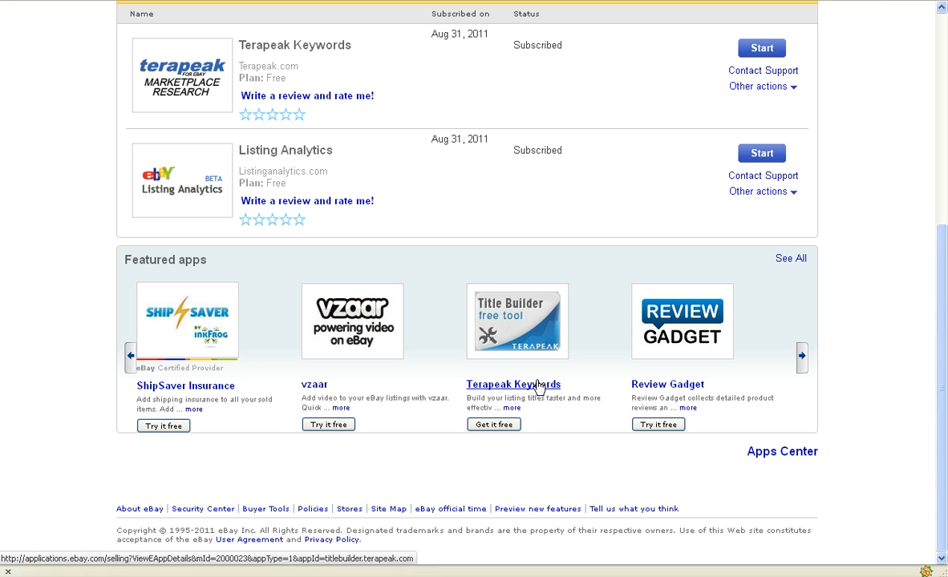
mouse_move(579, 410)
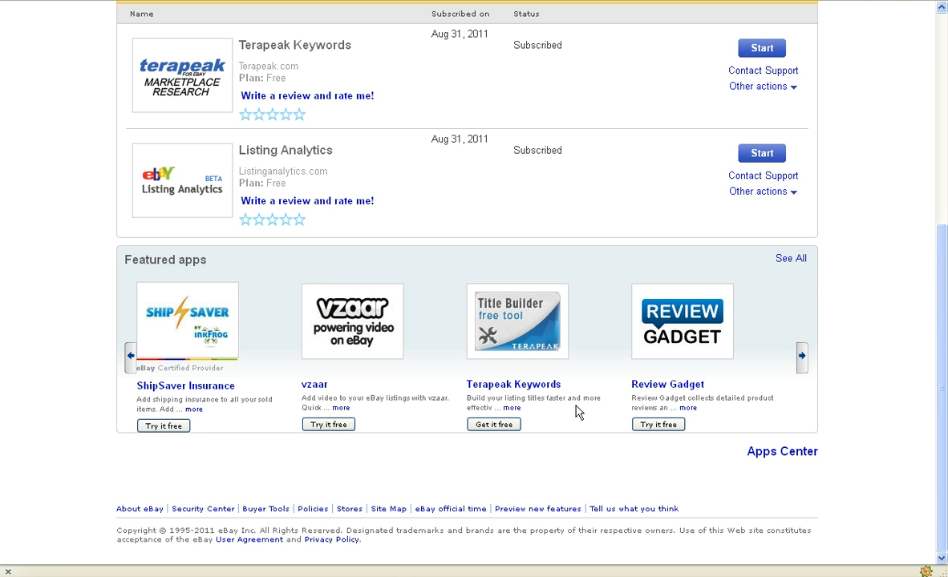
mouse_move(802, 356)
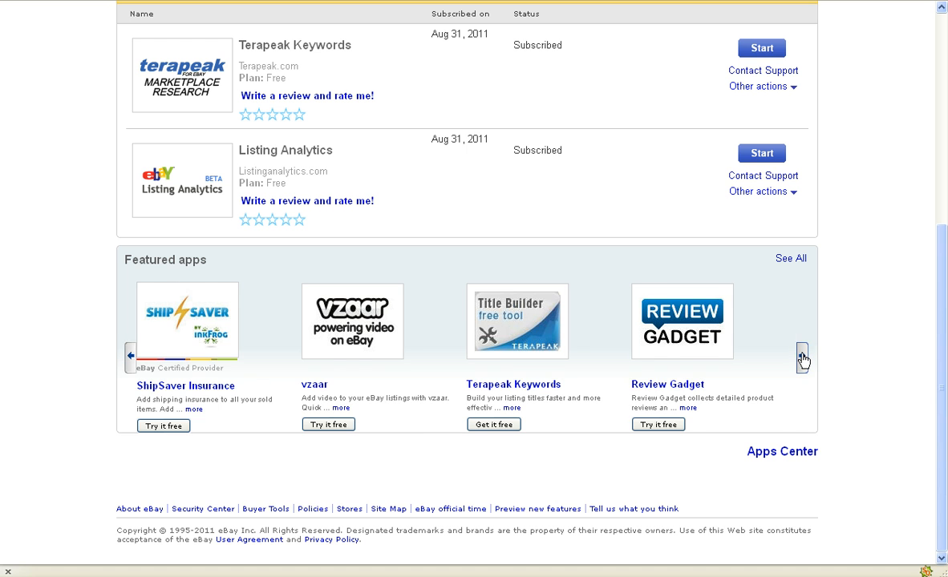
left_click(802, 355)
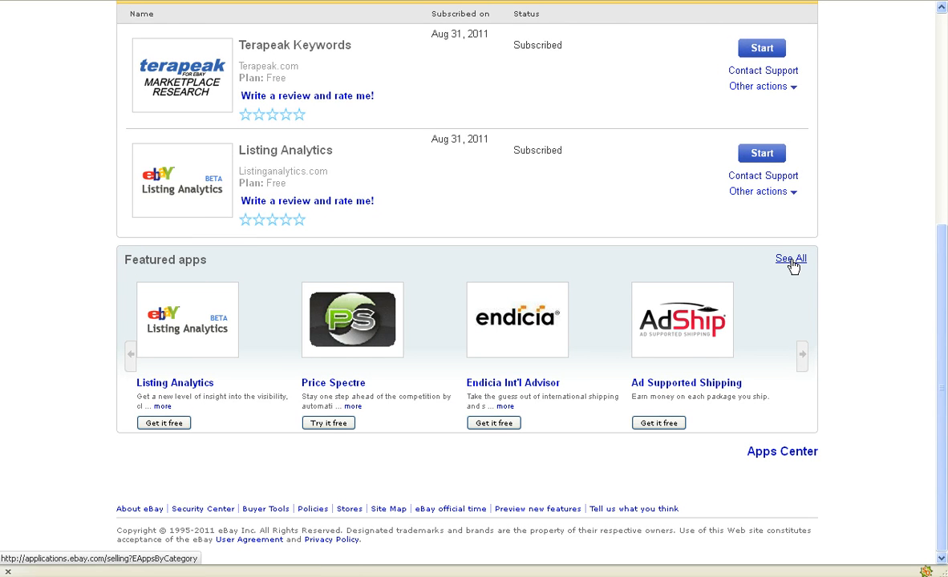
left_click(789, 259)
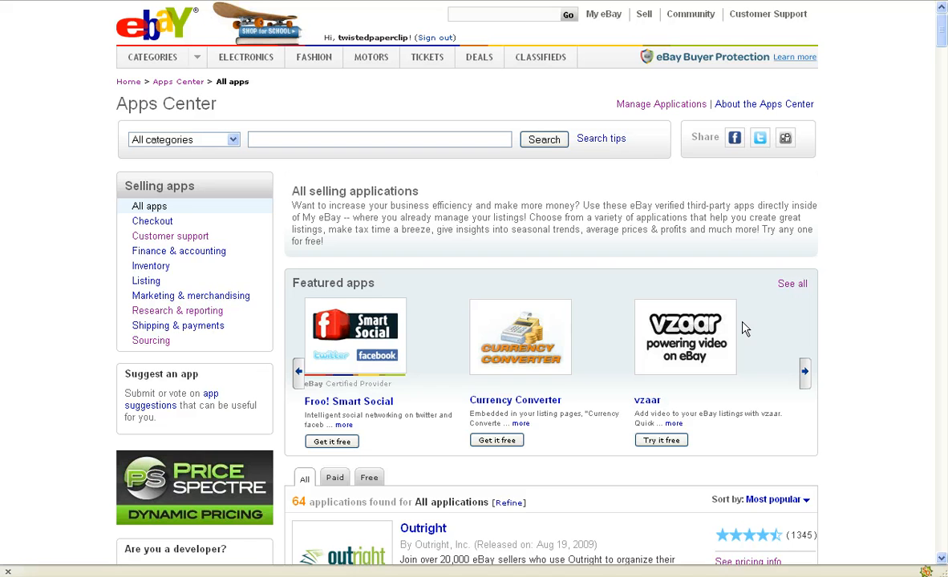
mouse_move(210, 148)
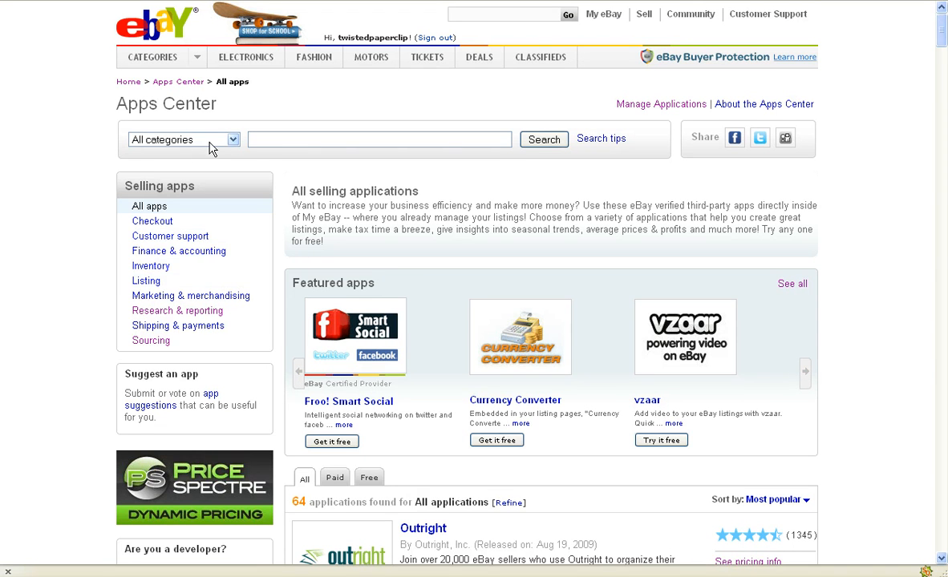
left_click(230, 139)
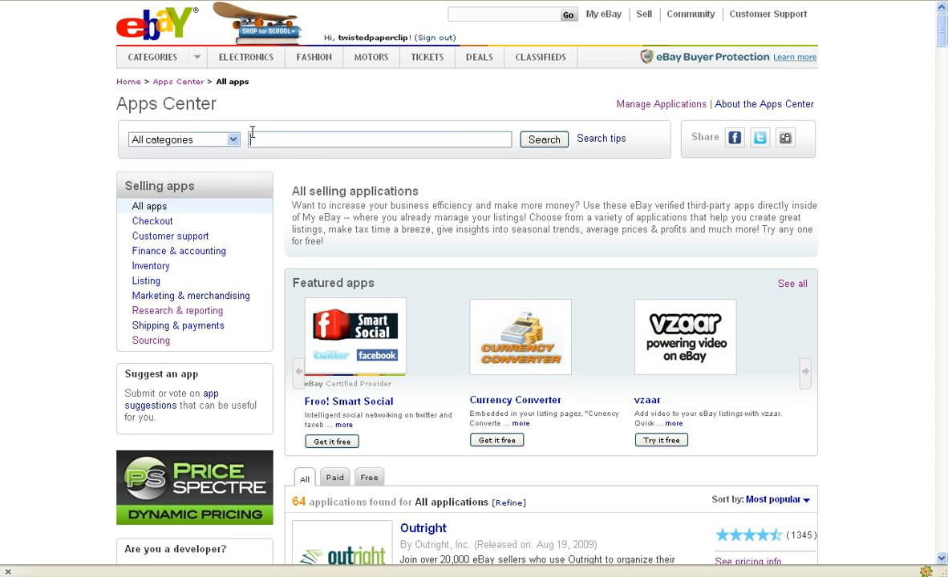
mouse_move(161, 193)
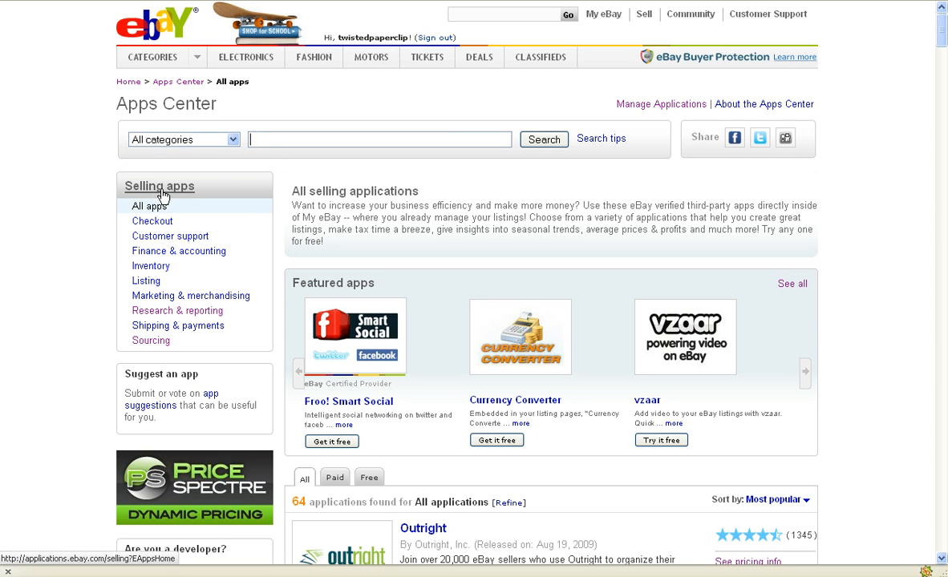
mouse_move(178, 250)
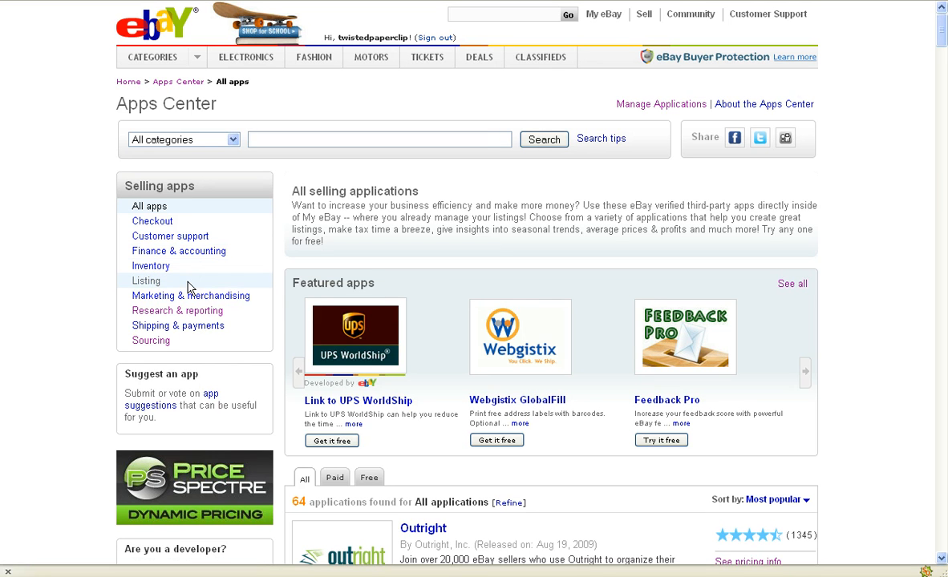
mouse_move(255, 302)
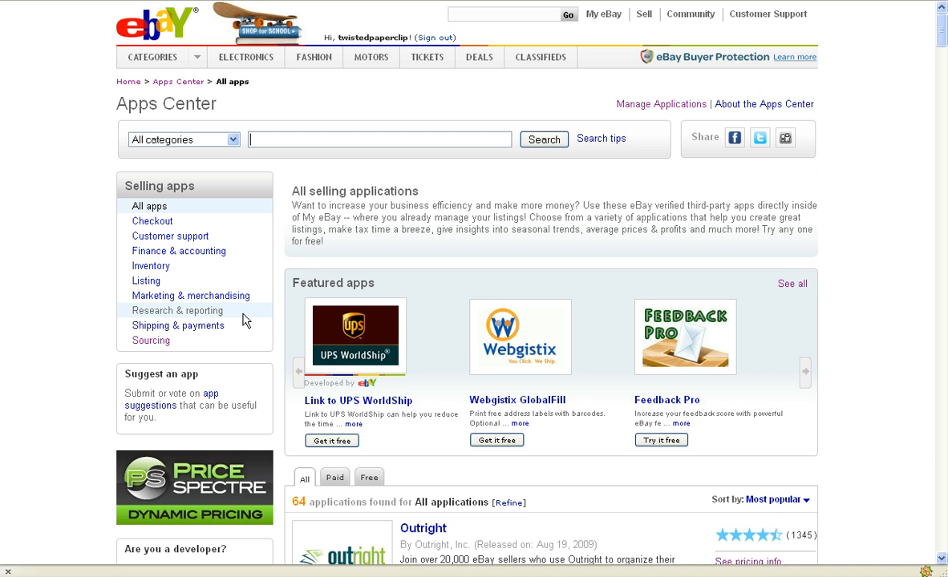
left_click(805, 372)
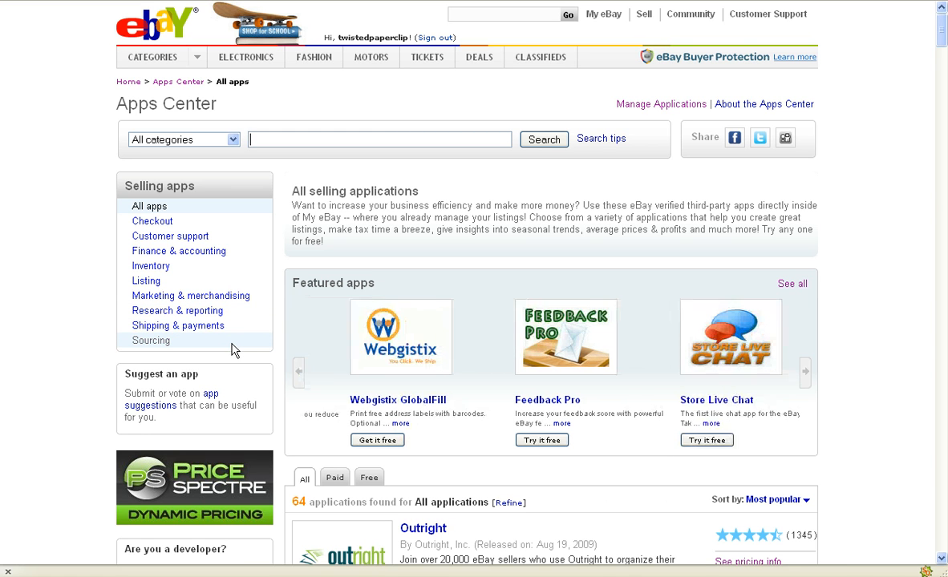
left_click(805, 370)
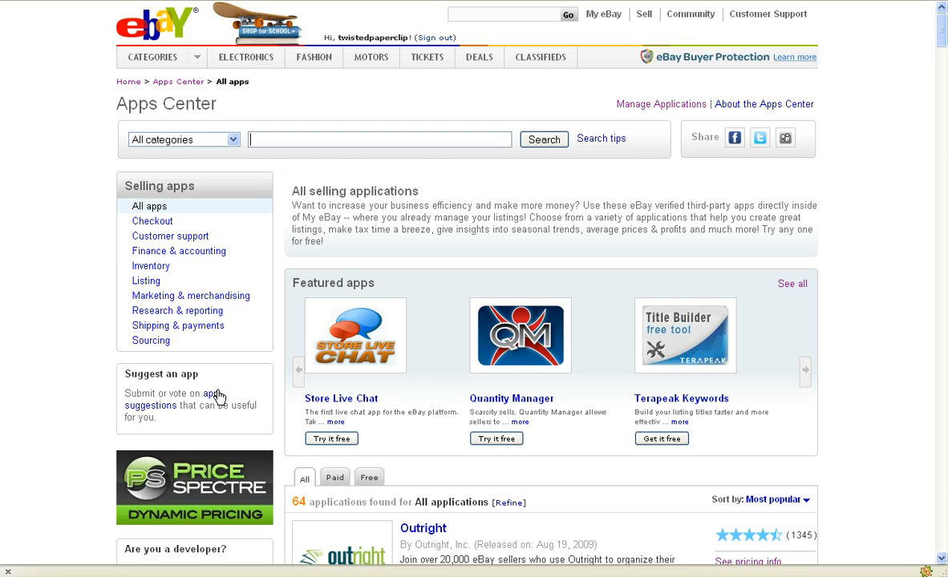
mouse_move(216, 399)
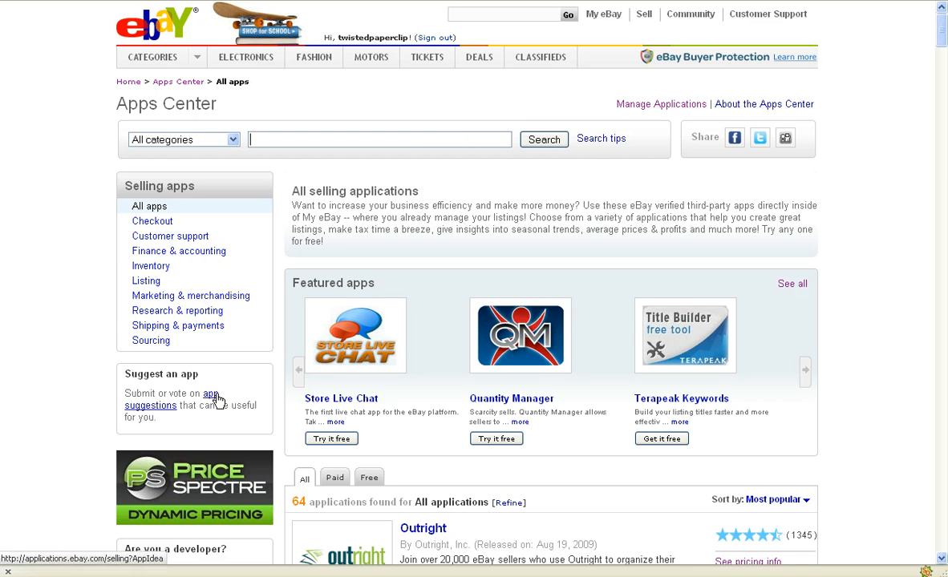
mouse_move(254, 390)
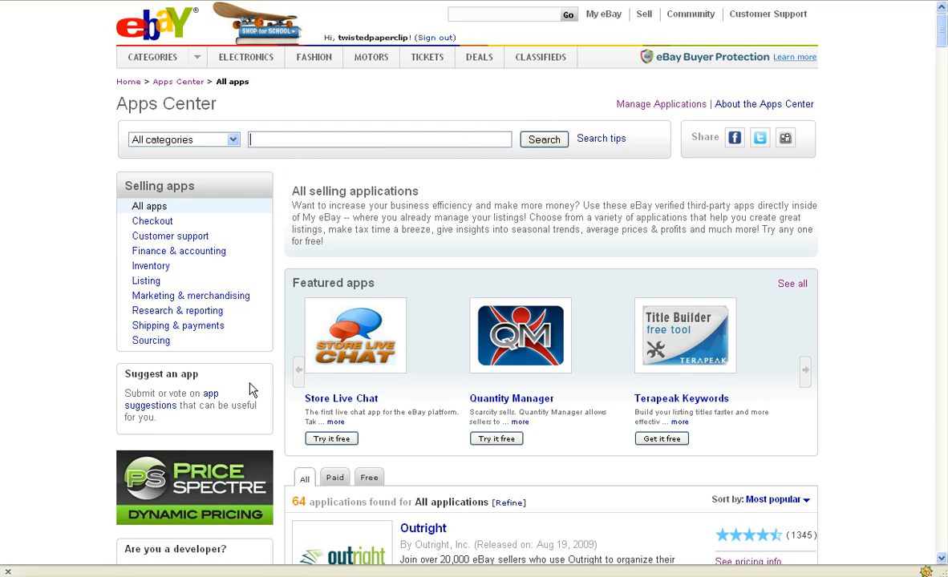
mouse_move(873, 356)
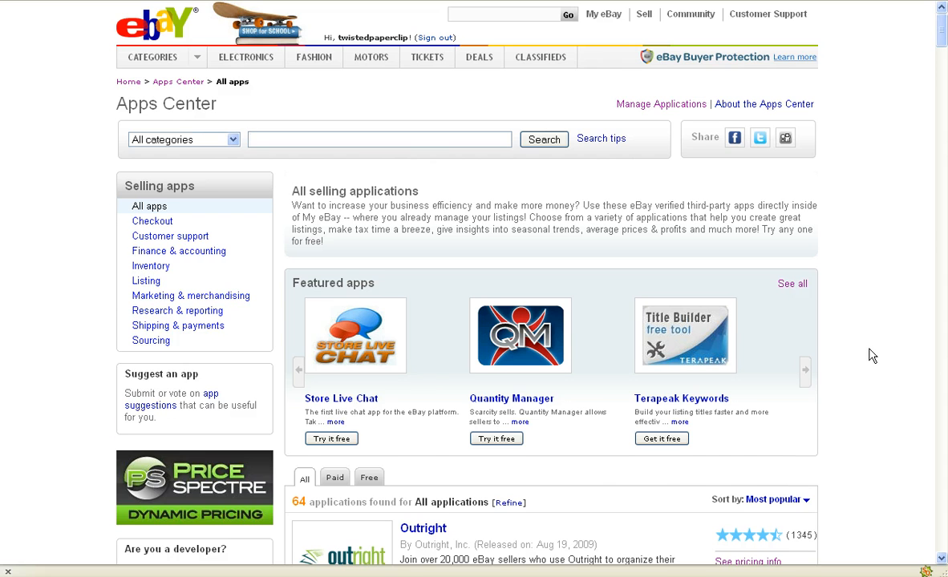
scroll("down", 3)
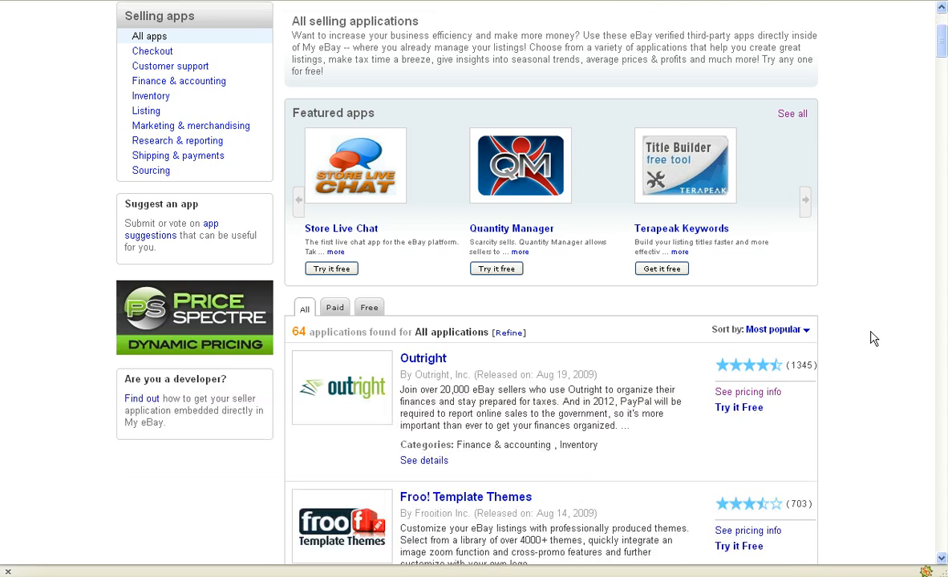
mouse_move(427, 353)
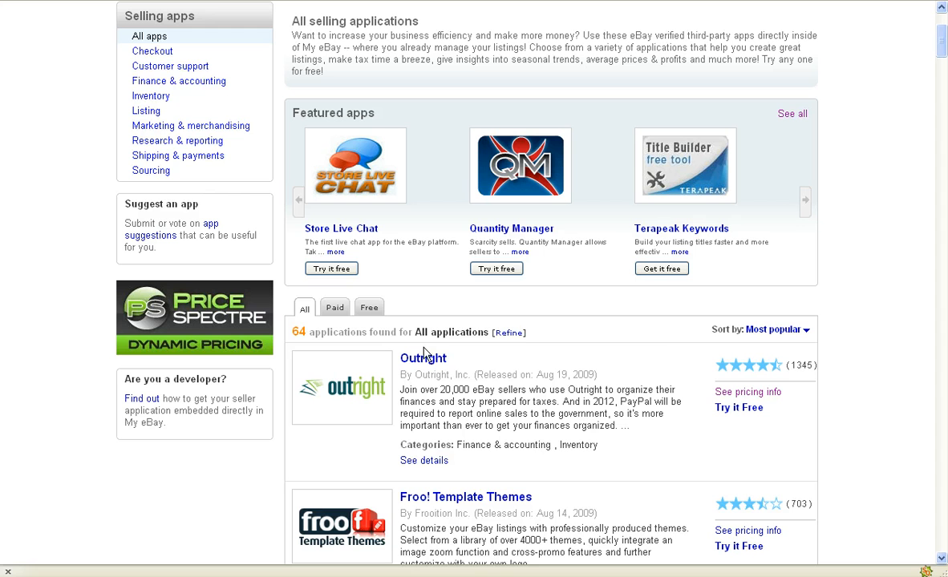
mouse_move(414, 345)
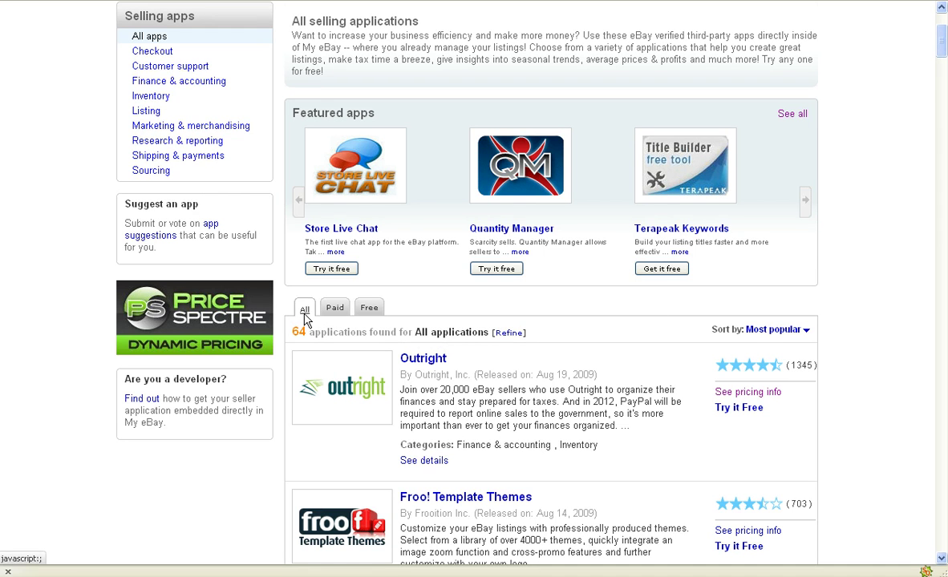
Step: Filter the selling applications list to the 45 paid apps
left_click(805, 200)
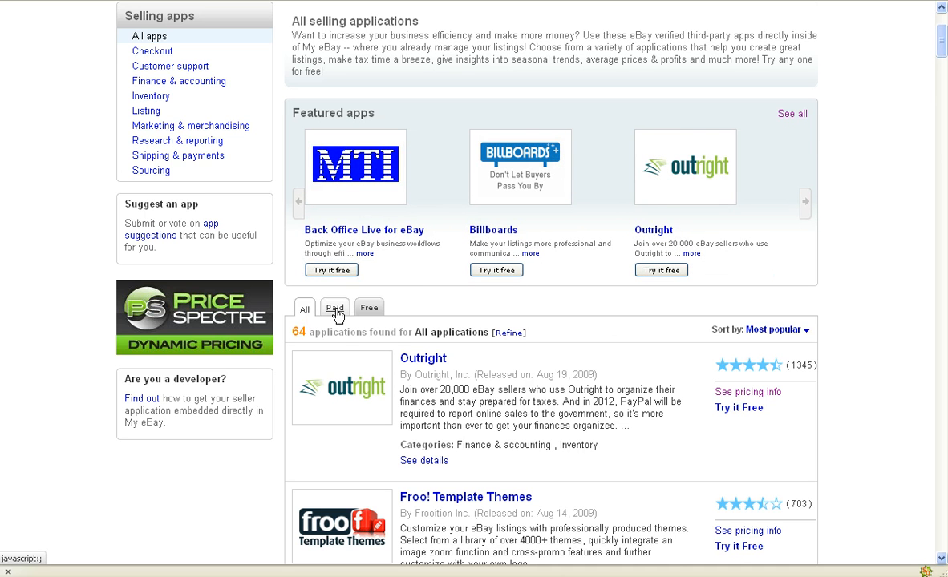
left_click(334, 308)
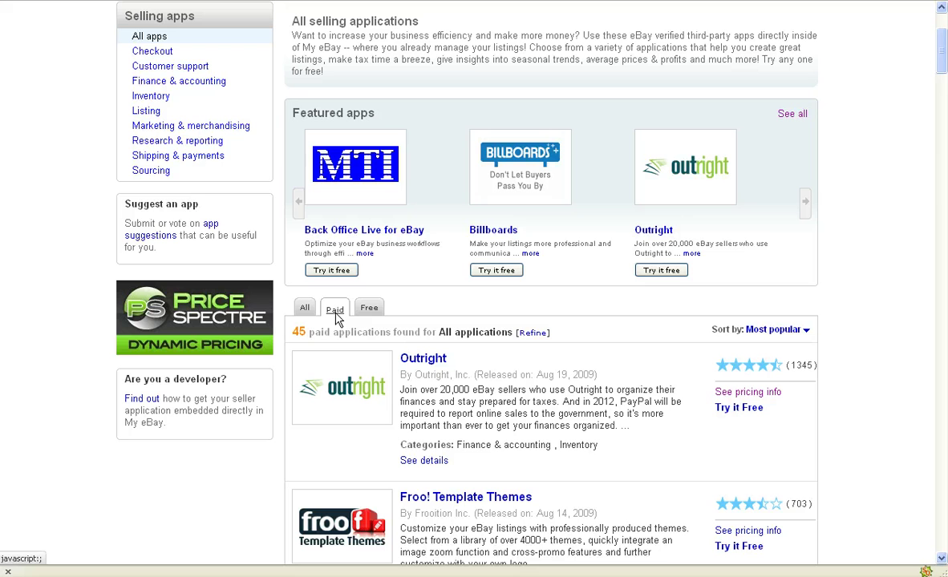
mouse_move(359, 337)
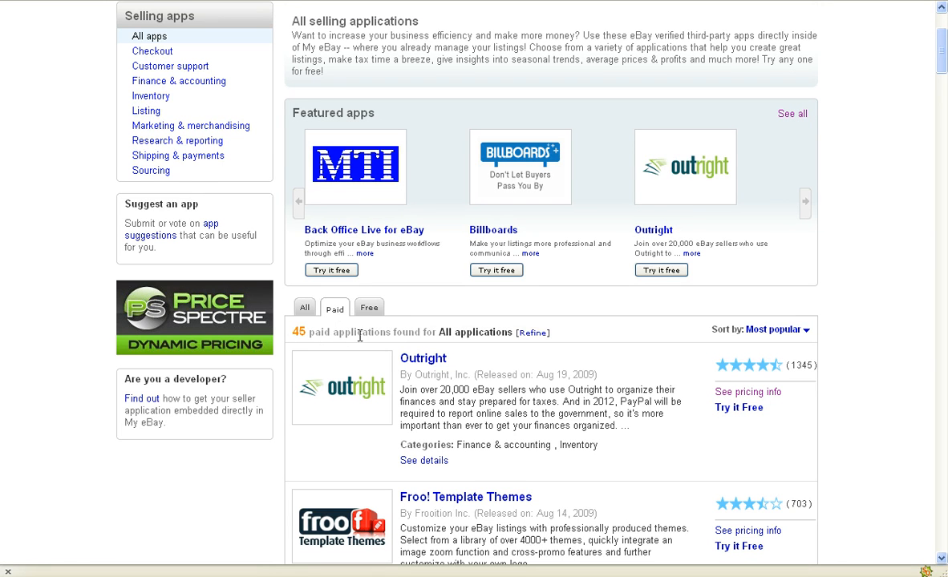
mouse_move(701, 356)
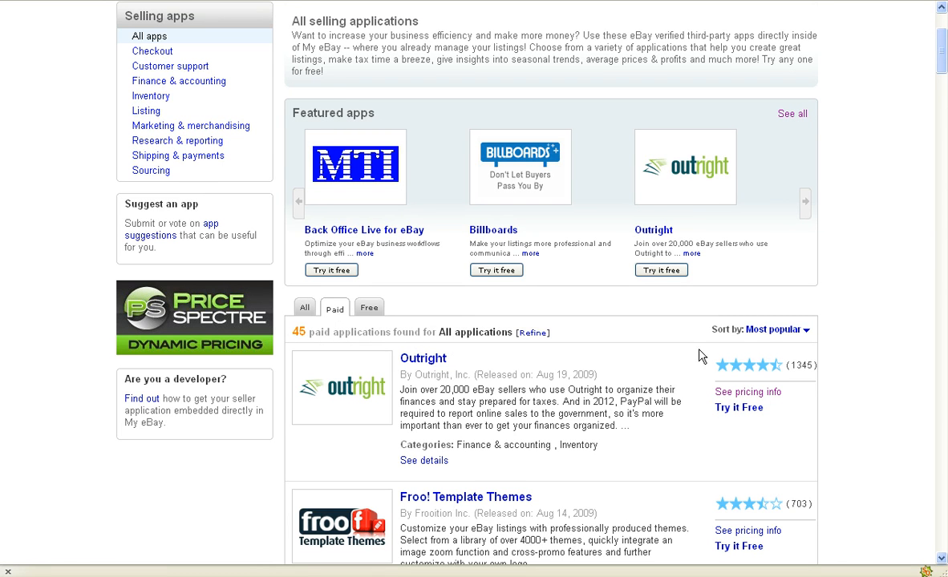
left_click(805, 202)
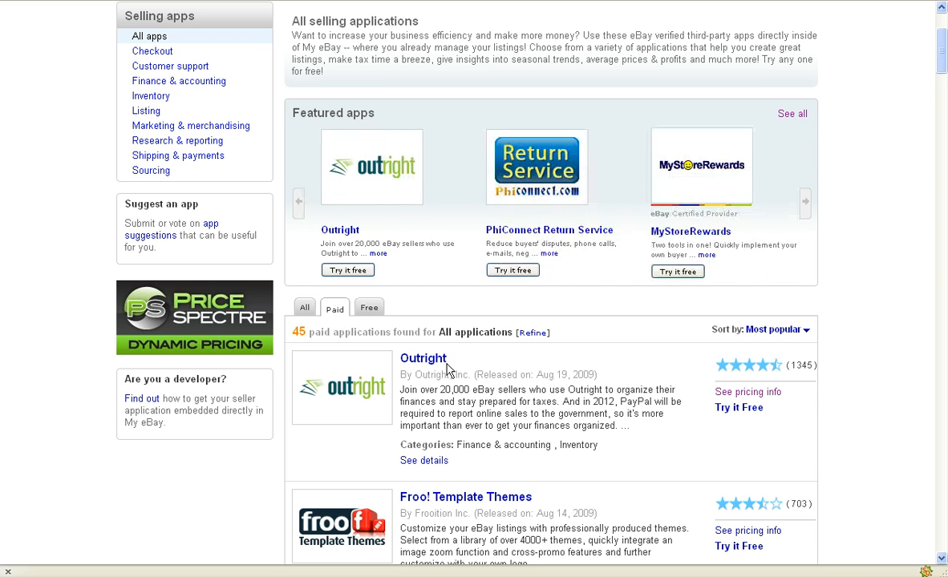
left_click(805, 202)
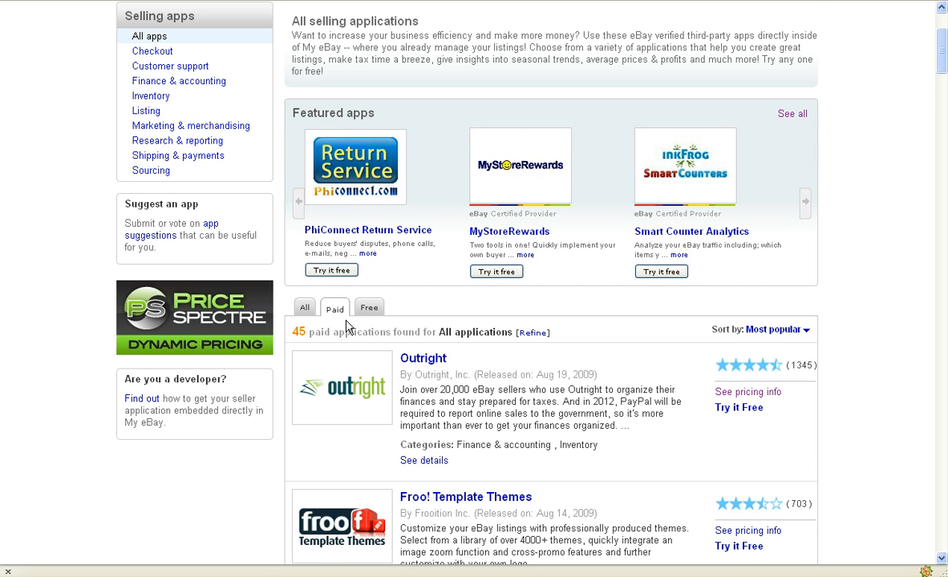
Step: Filter the list to the 19 free apps and show the sort-order choices
left_click(368, 308)
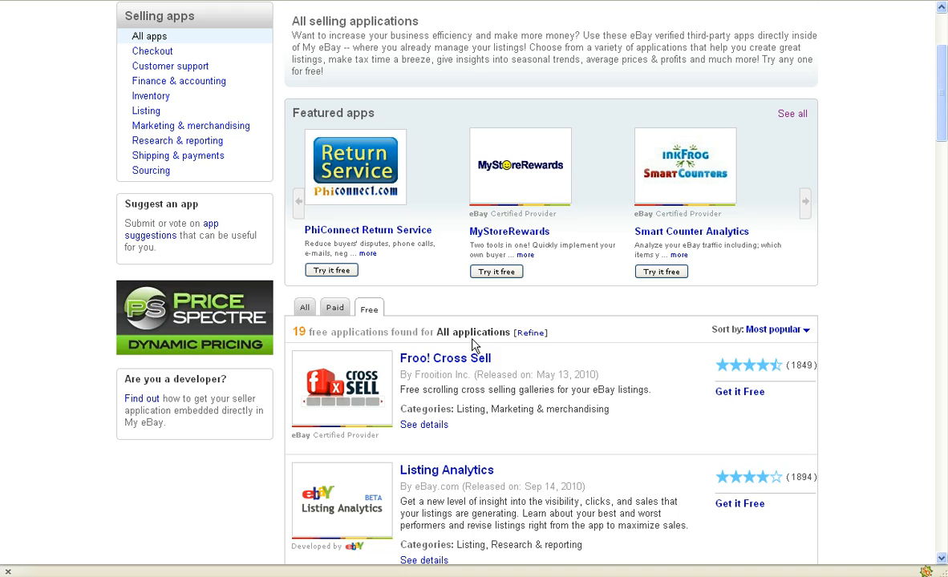
mouse_move(417, 344)
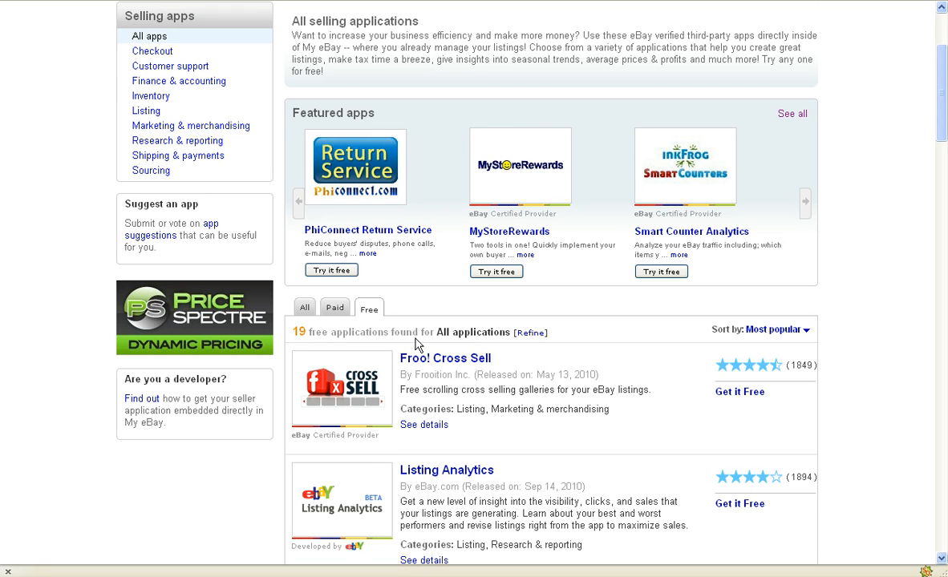
mouse_move(799, 349)
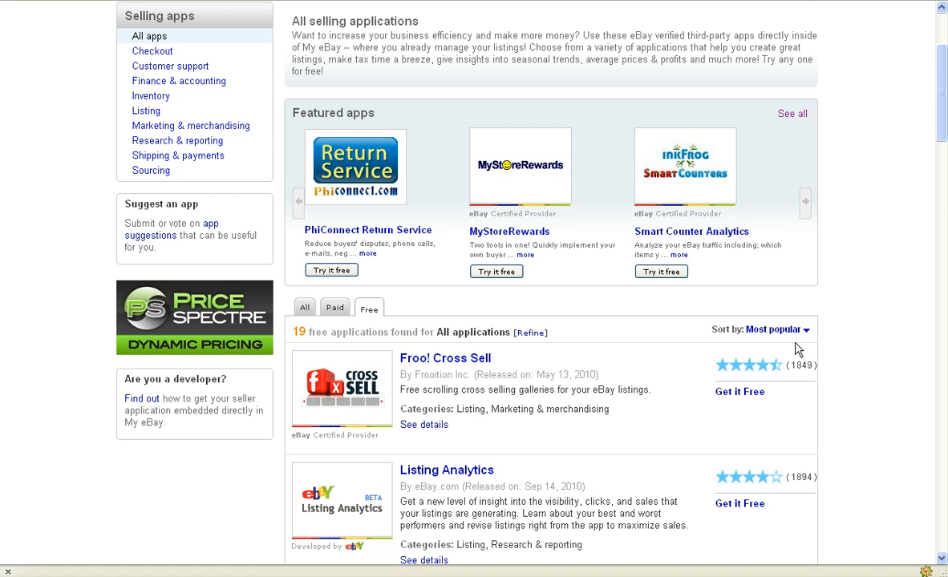
left_click(805, 202)
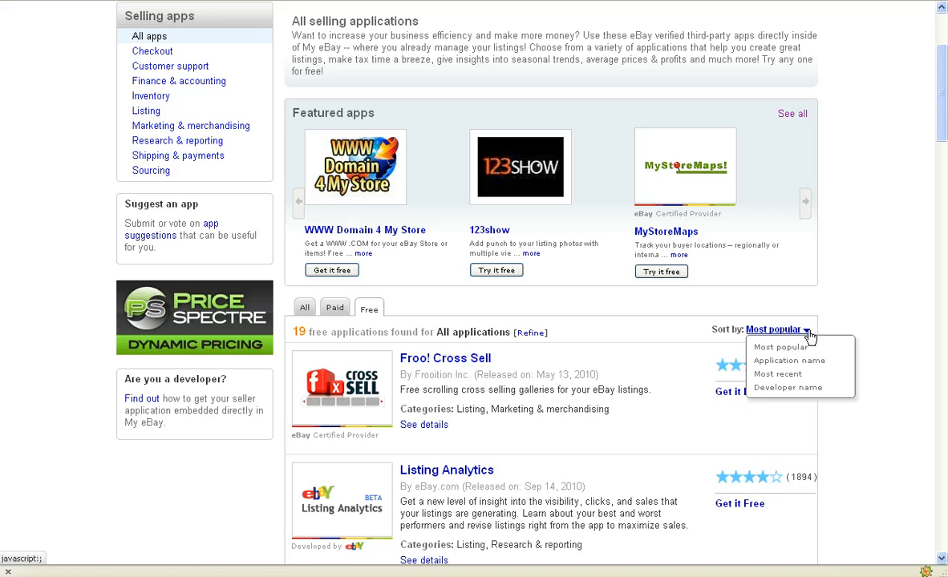
mouse_move(816, 332)
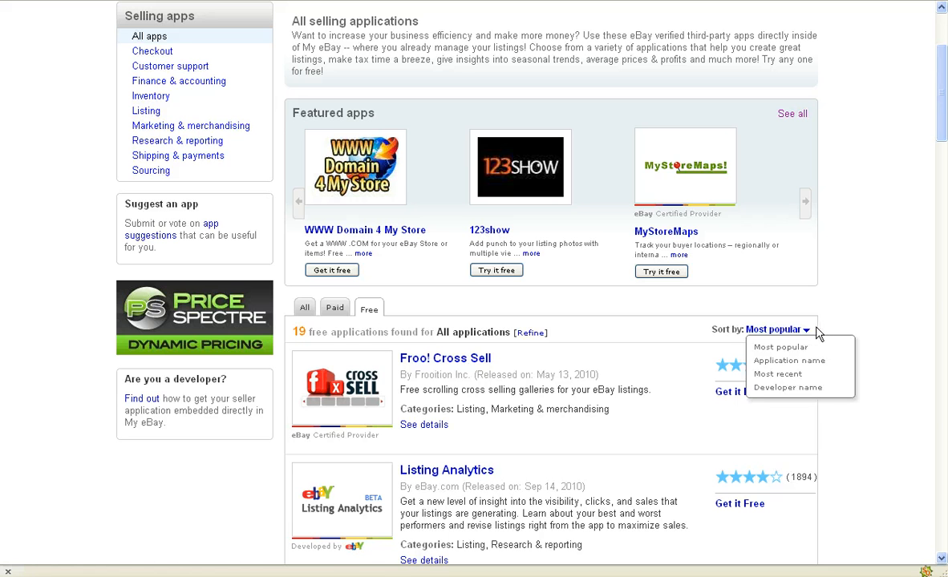
mouse_move(789, 387)
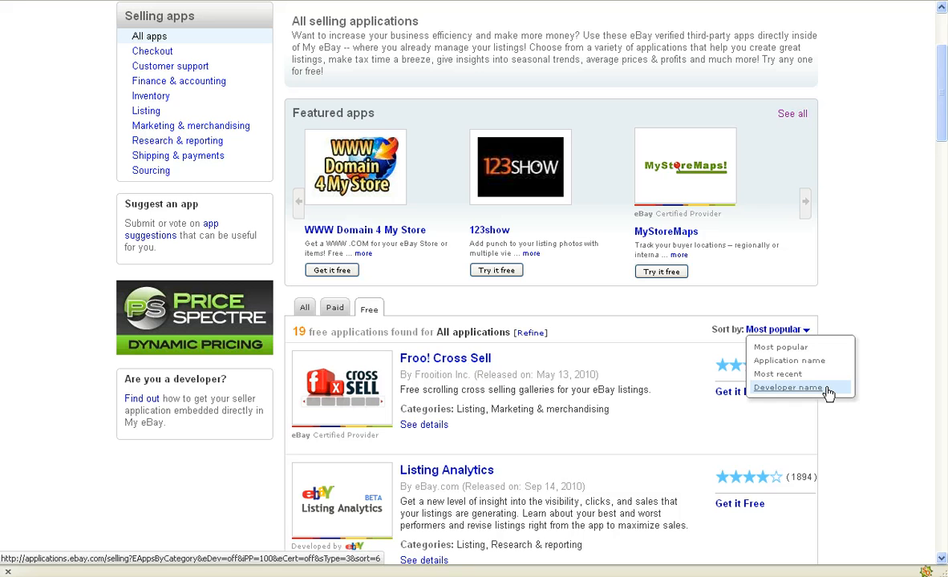
mouse_move(824, 391)
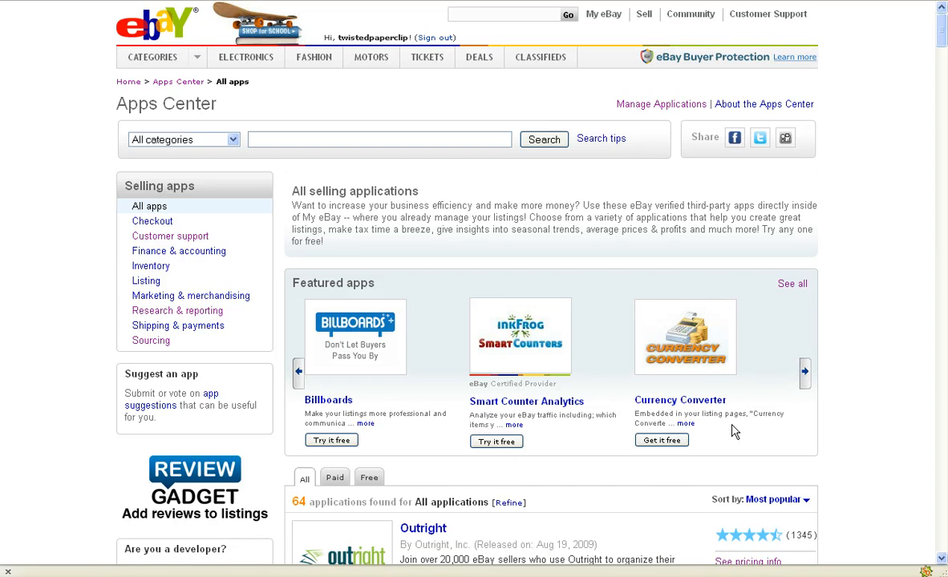
scroll("down", 3)
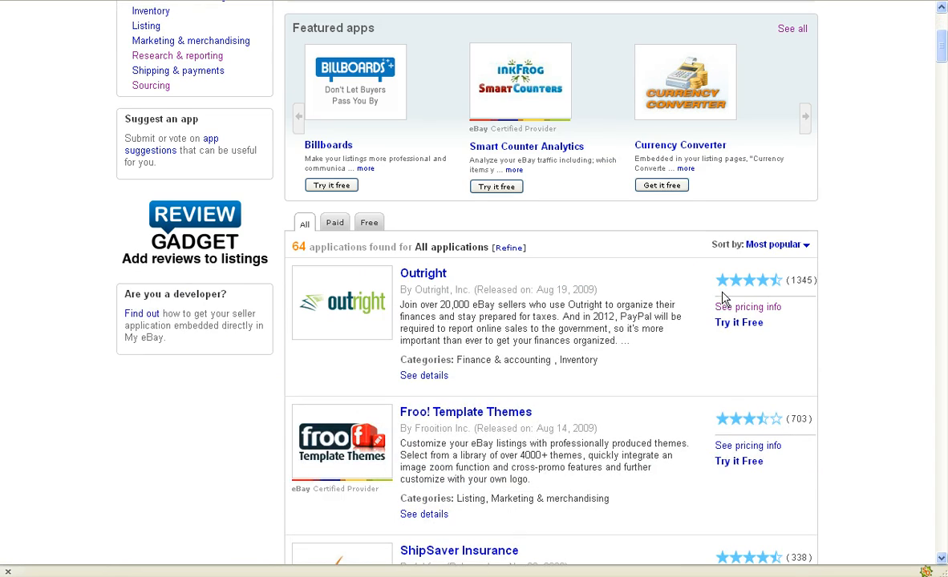
mouse_move(725, 320)
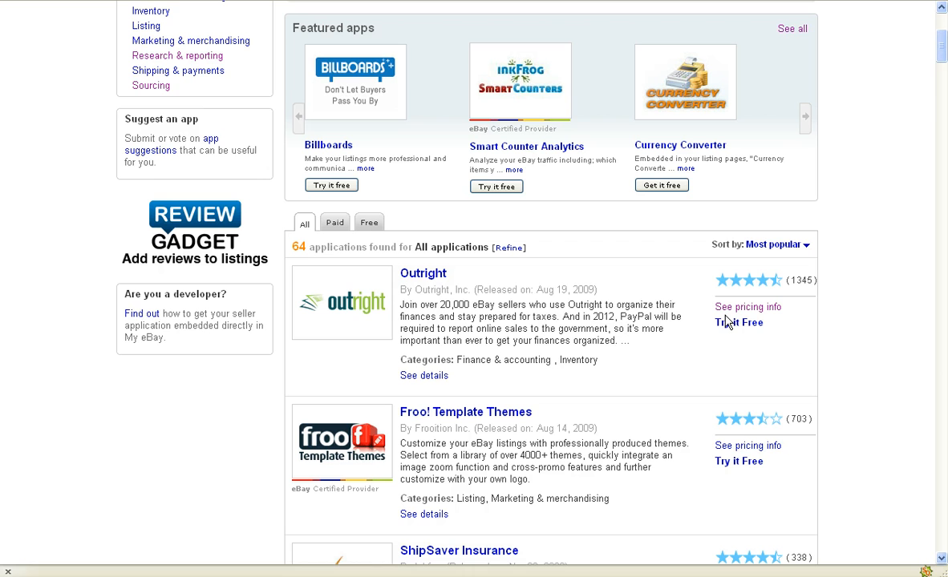
mouse_move(378, 315)
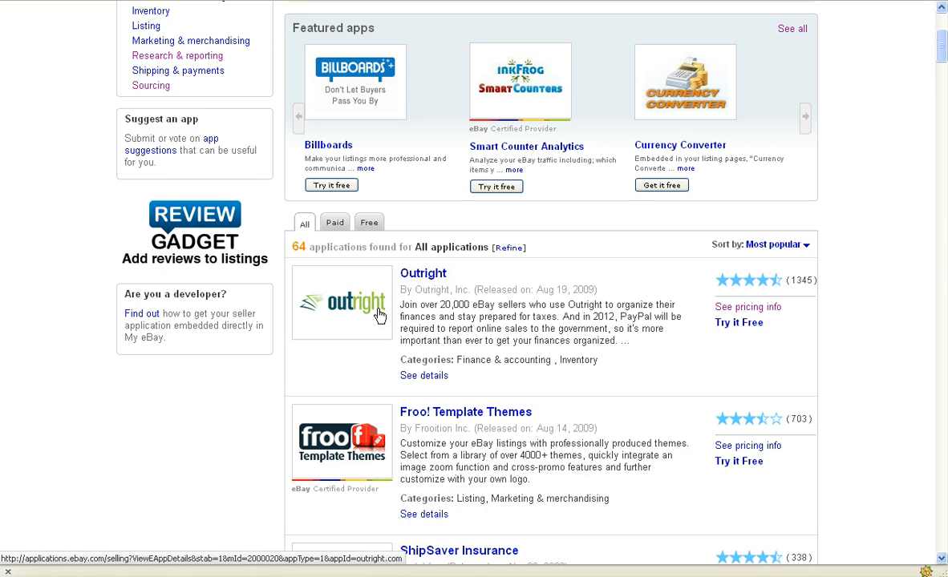
mouse_move(452, 319)
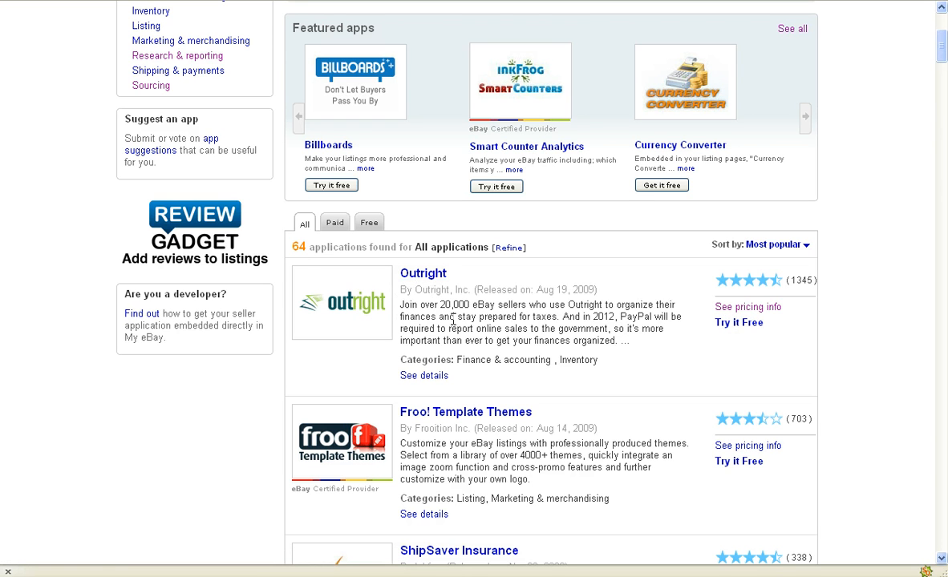
mouse_move(644, 330)
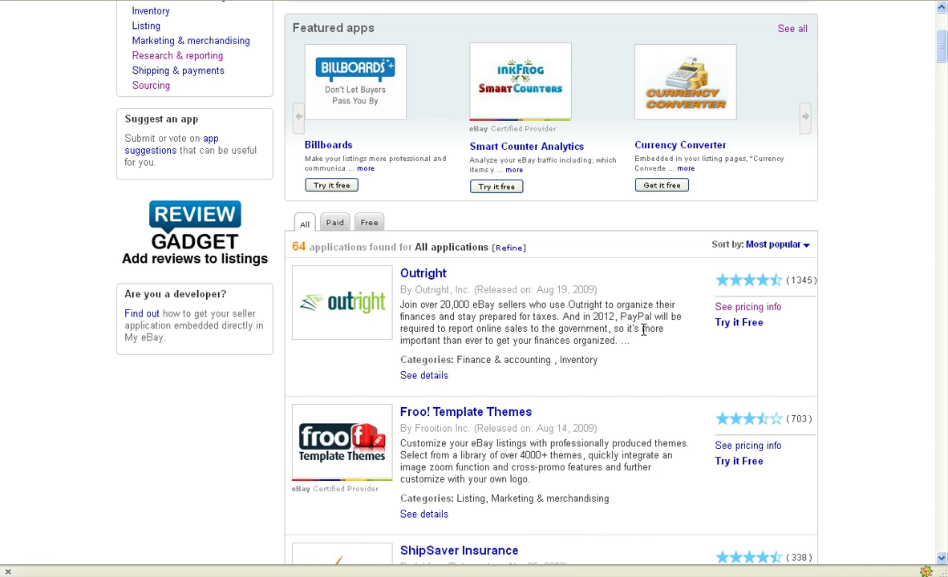
left_click(805, 117)
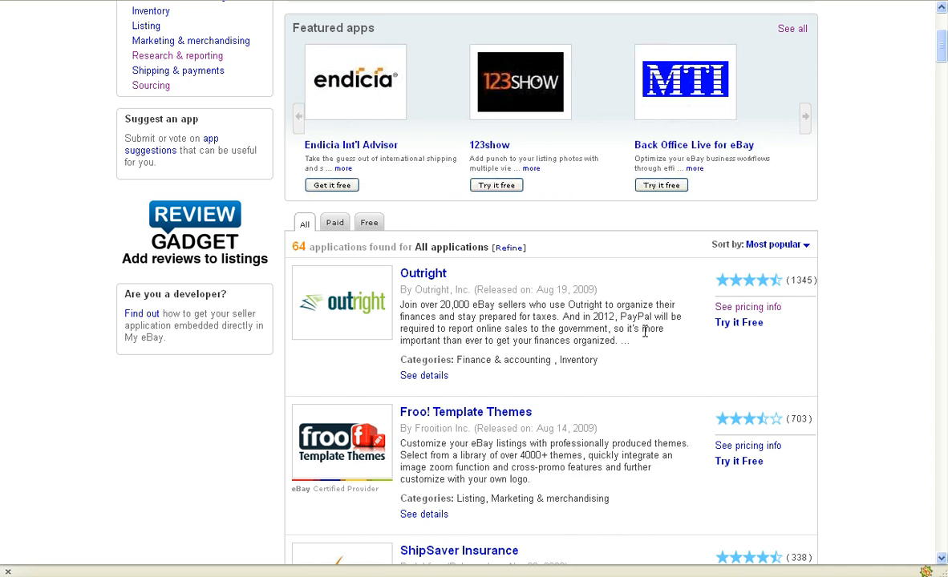
mouse_move(640, 351)
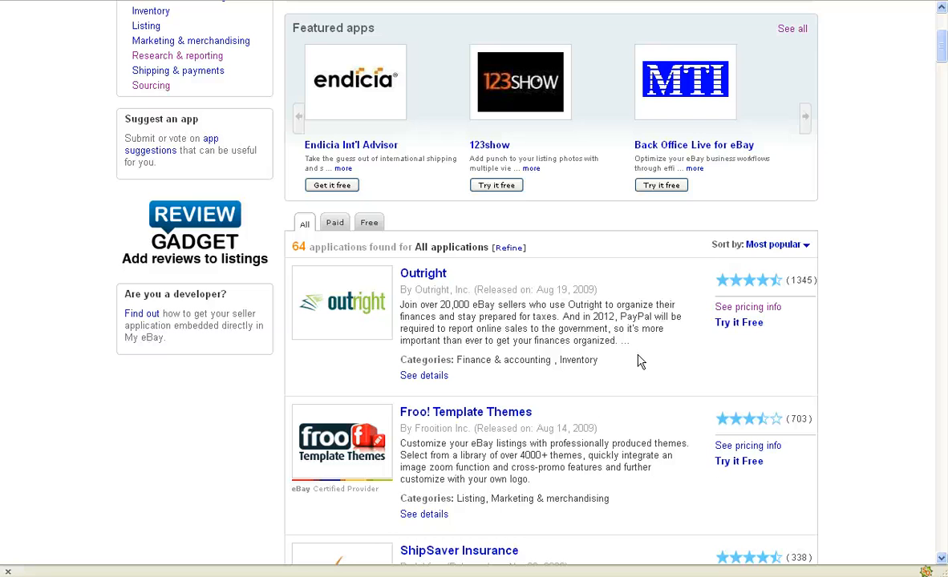
Step: View Outright's detail page with its description, 1,345-review ratings and key features
left_click(805, 117)
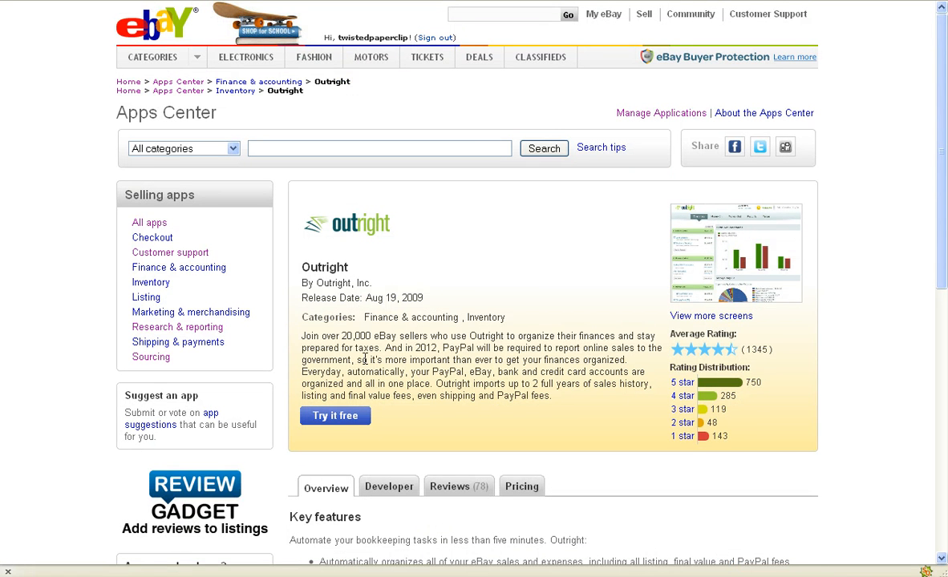
mouse_move(629, 362)
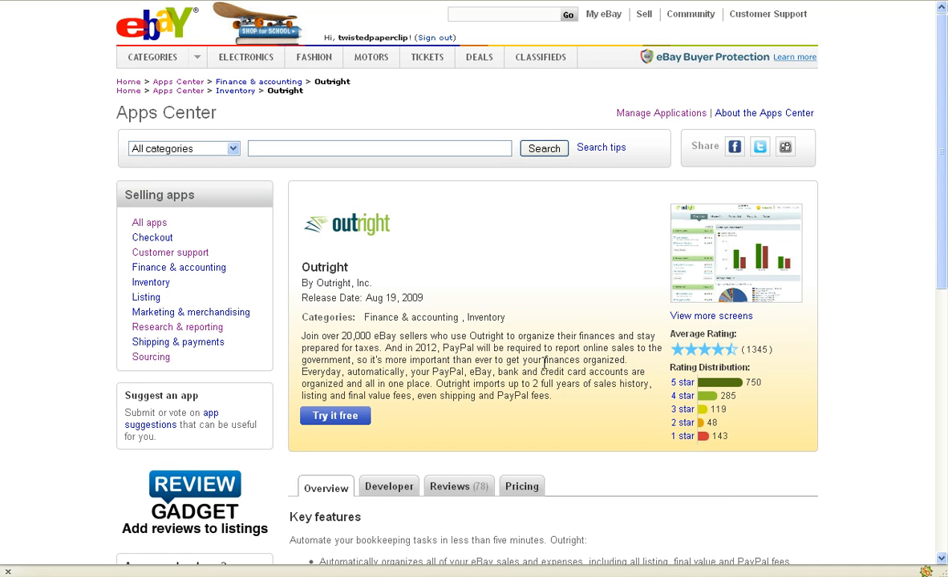
left_click_drag(545, 359, 629, 372)
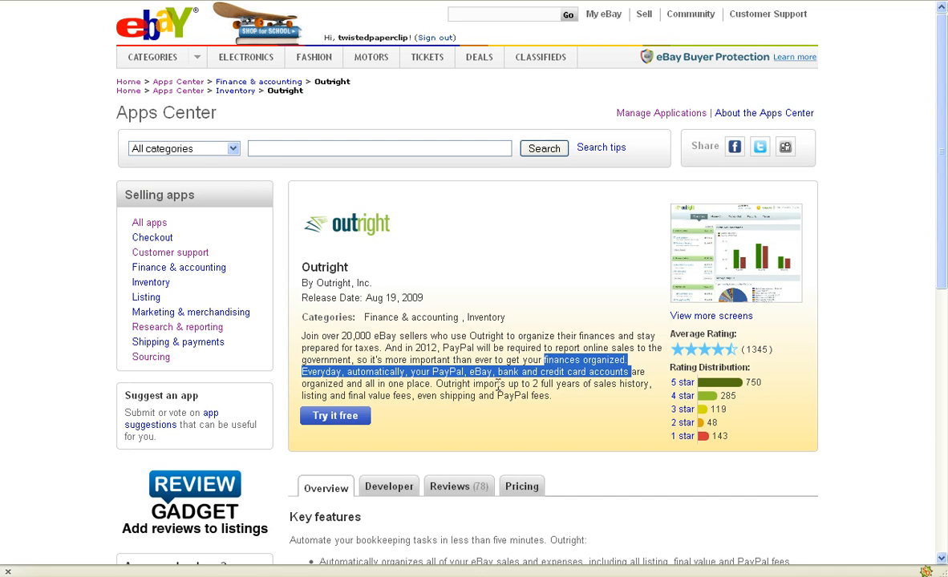
left_click(632, 424)
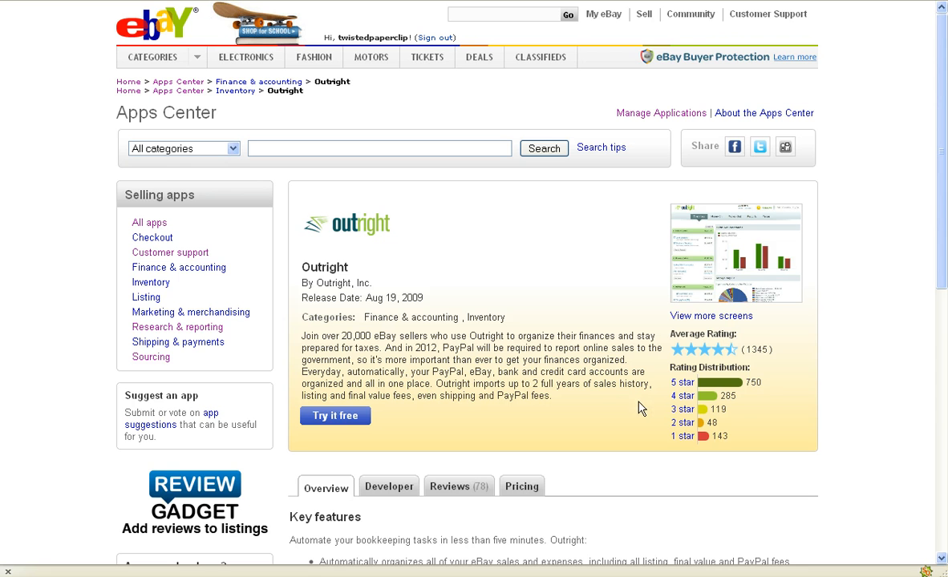
mouse_move(779, 407)
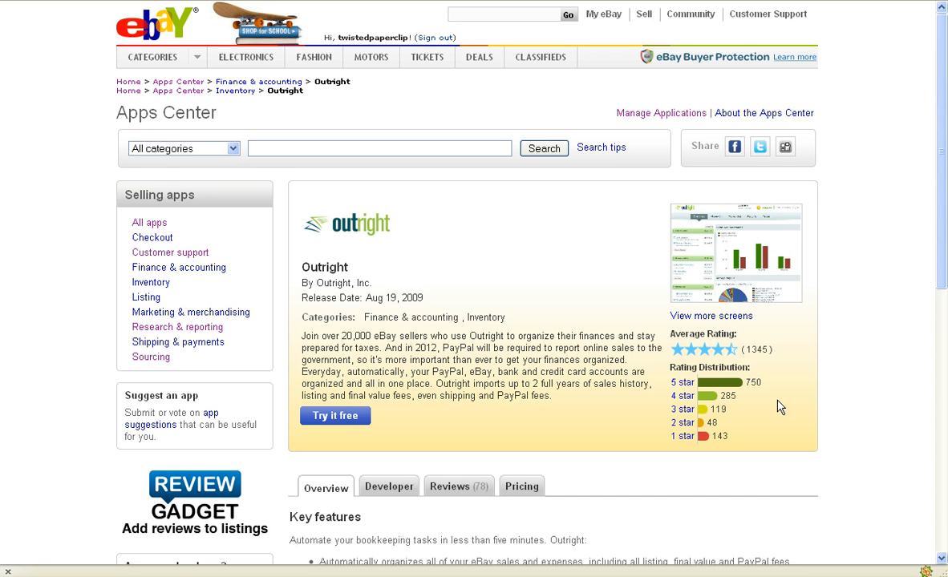
mouse_move(773, 391)
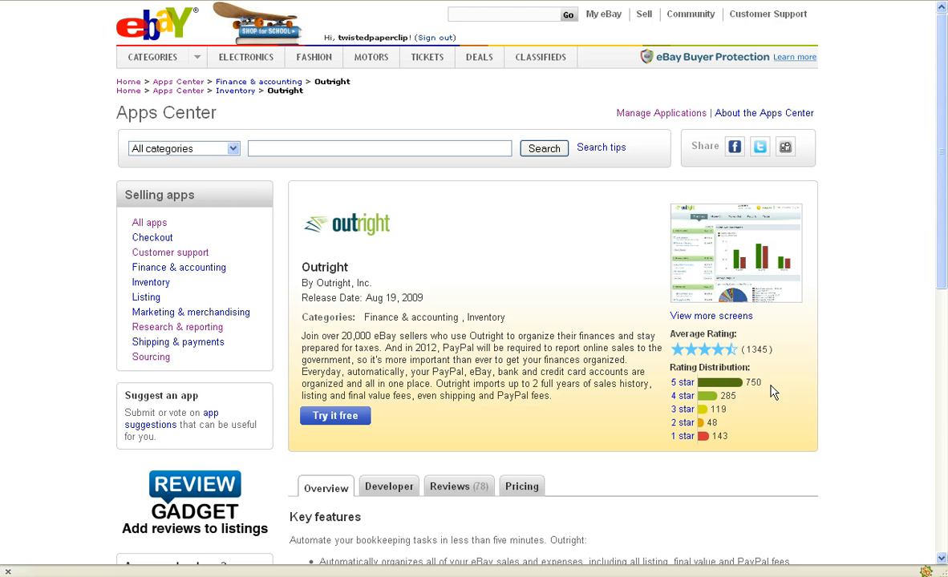
scroll("down", 3)
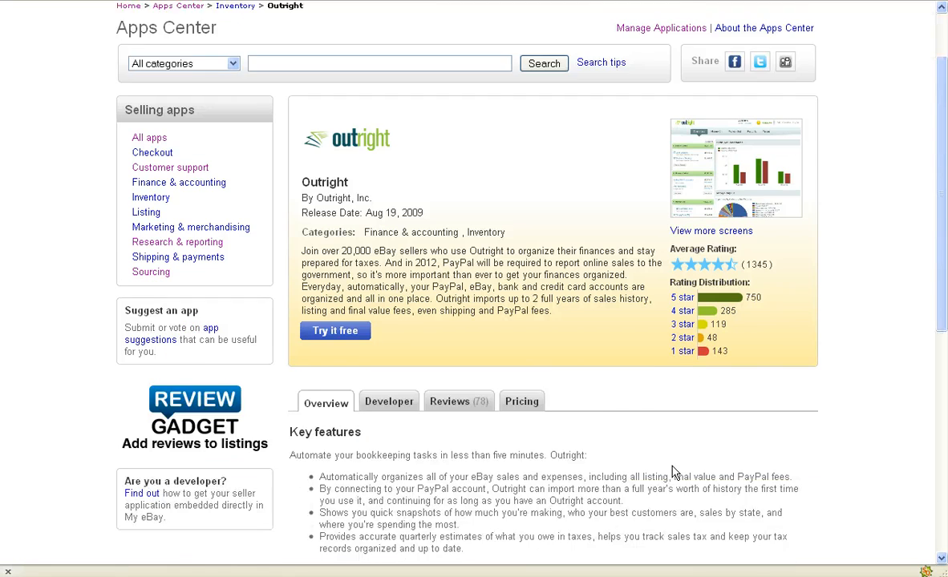
Step: Scroll Outright's page to its pricing: 30-day free trial, then $6.95 per month
scroll("down", 3)
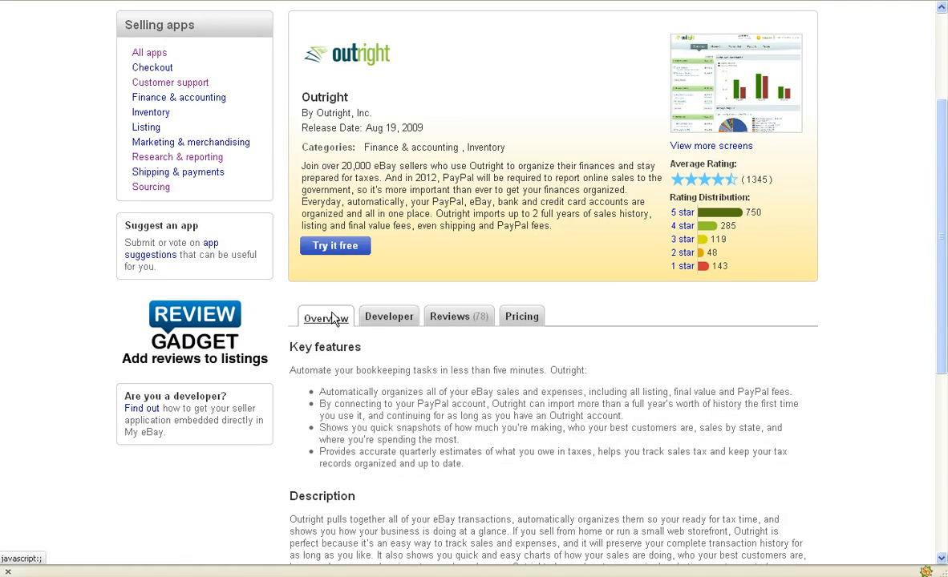
mouse_move(390, 316)
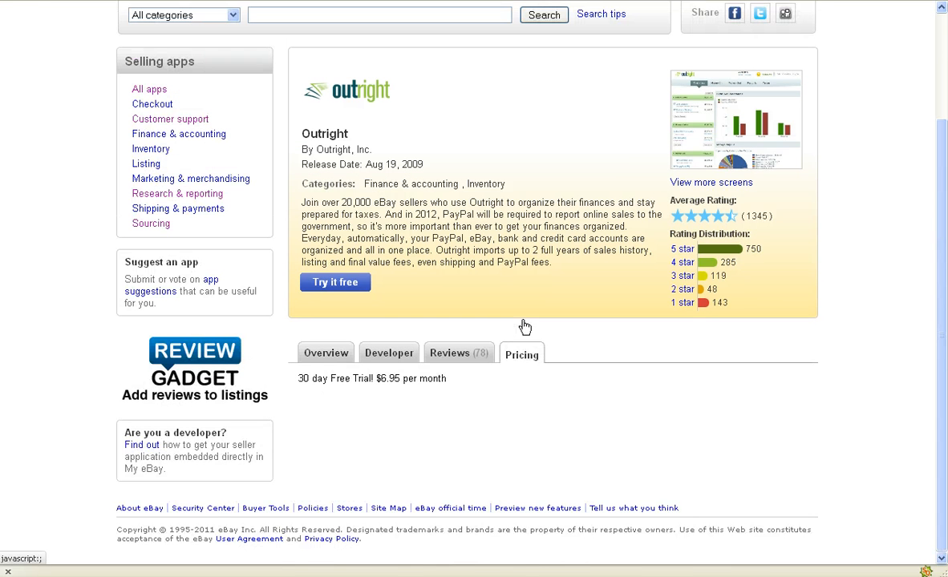
mouse_move(319, 391)
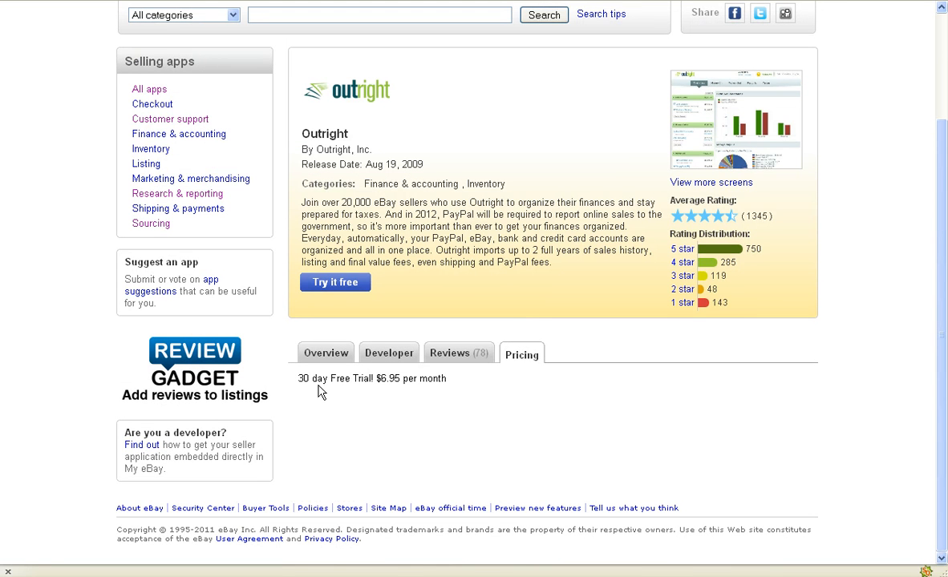
mouse_move(440, 392)
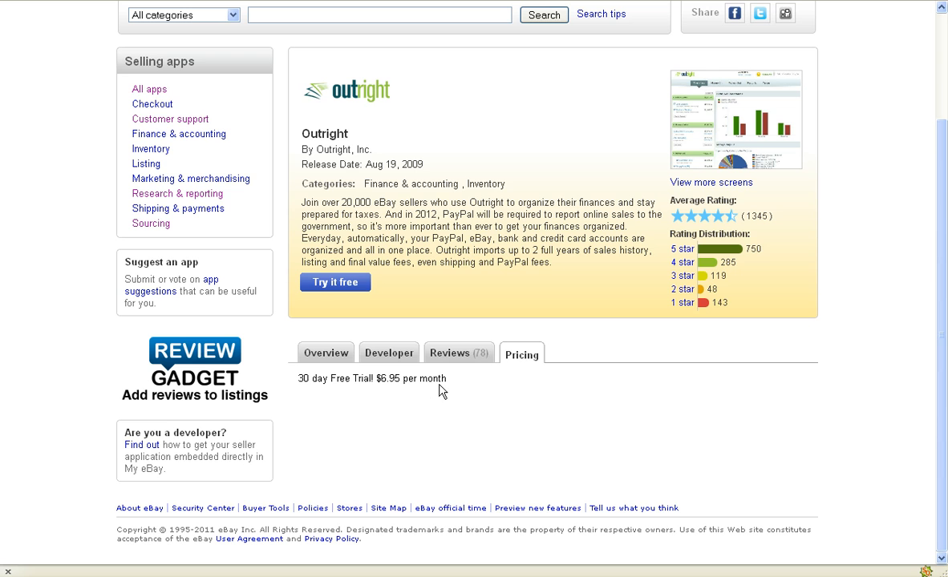
scroll("up", 3)
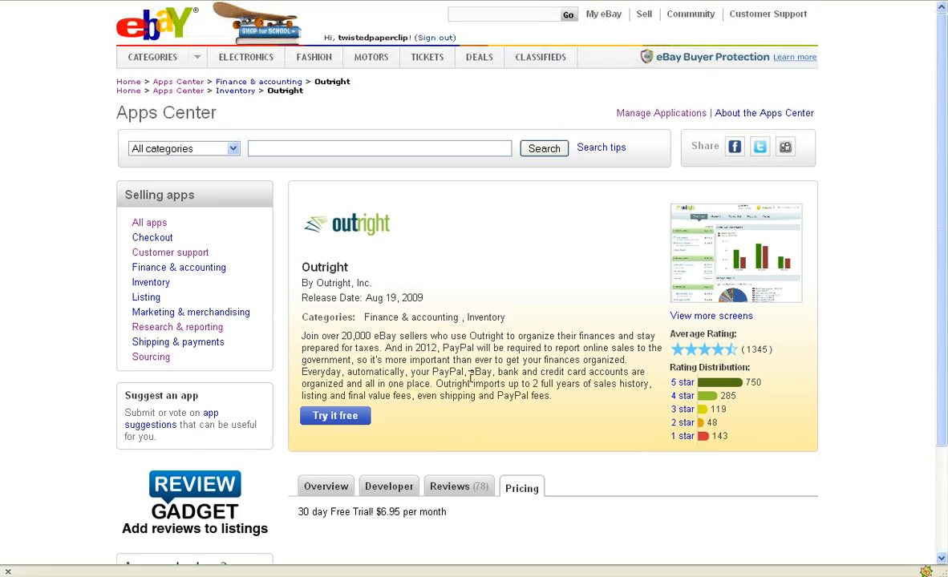
scroll("down", 3)
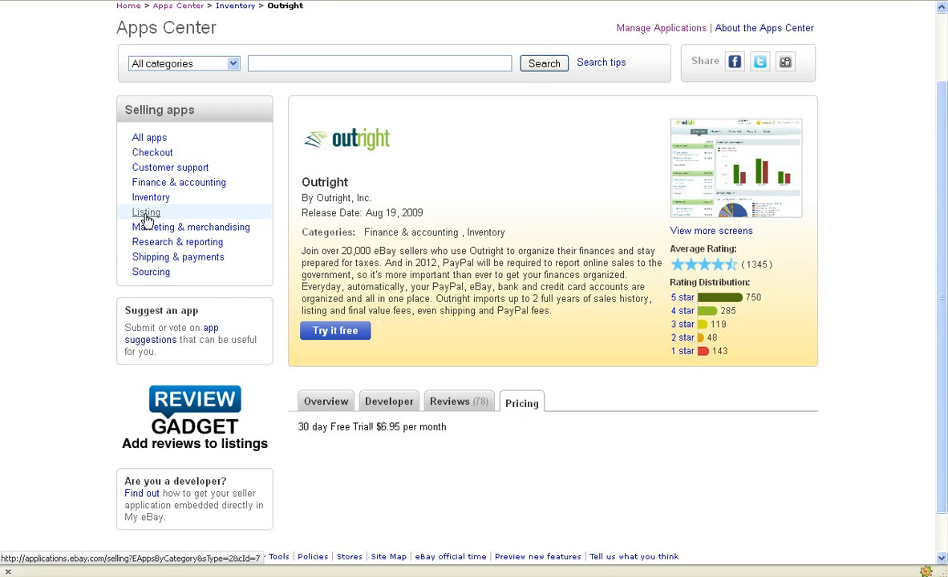
Step: Filter to the Inventory category and scroll through its 7 apps led by Outright and Quantity Manager
left_click(150, 197)
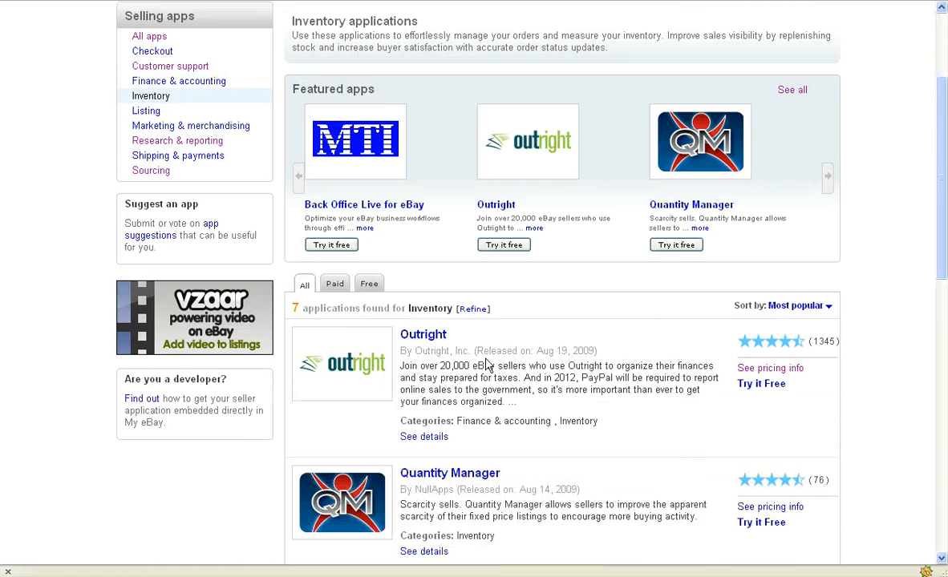
scroll("down", 3)
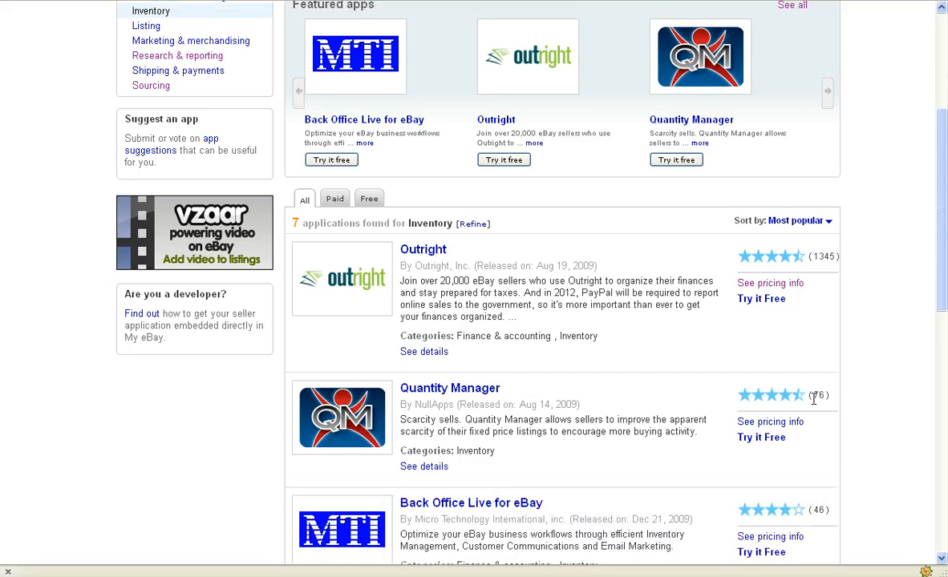
scroll("down", 3)
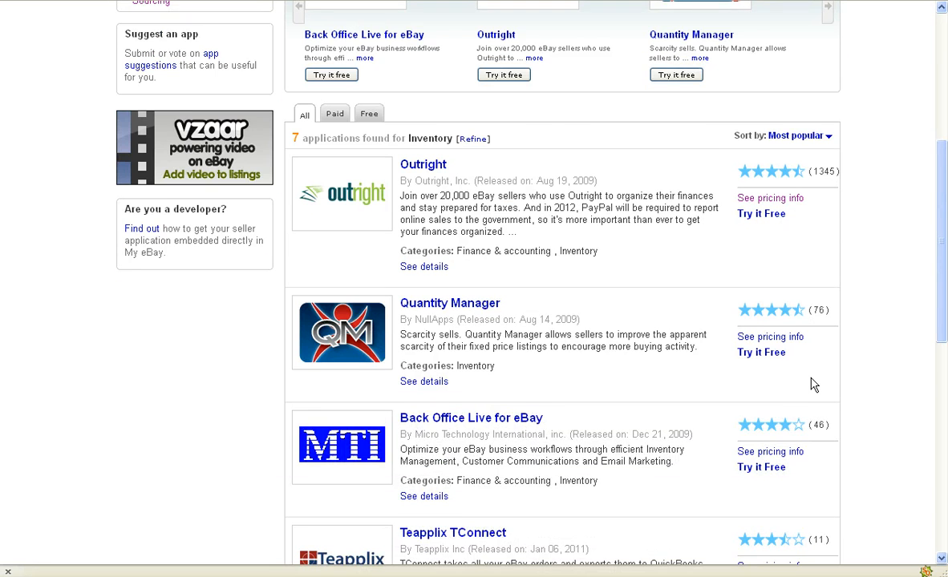
scroll("down", 3)
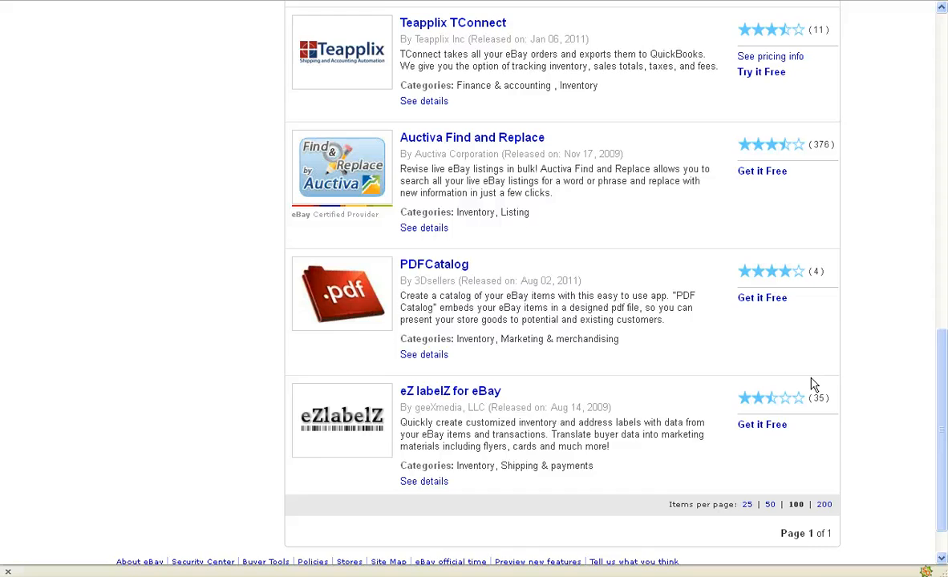
scroll("up", 3)
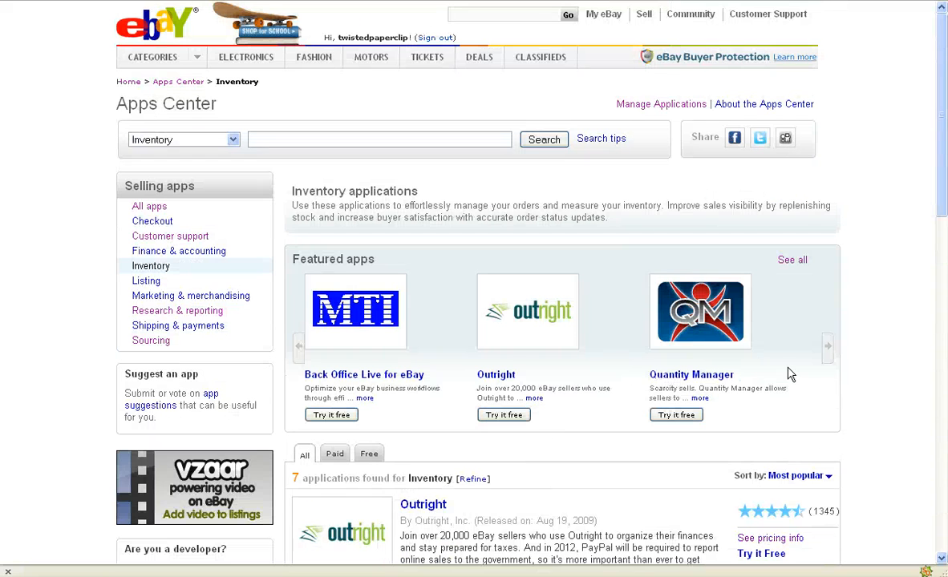
mouse_move(271, 340)
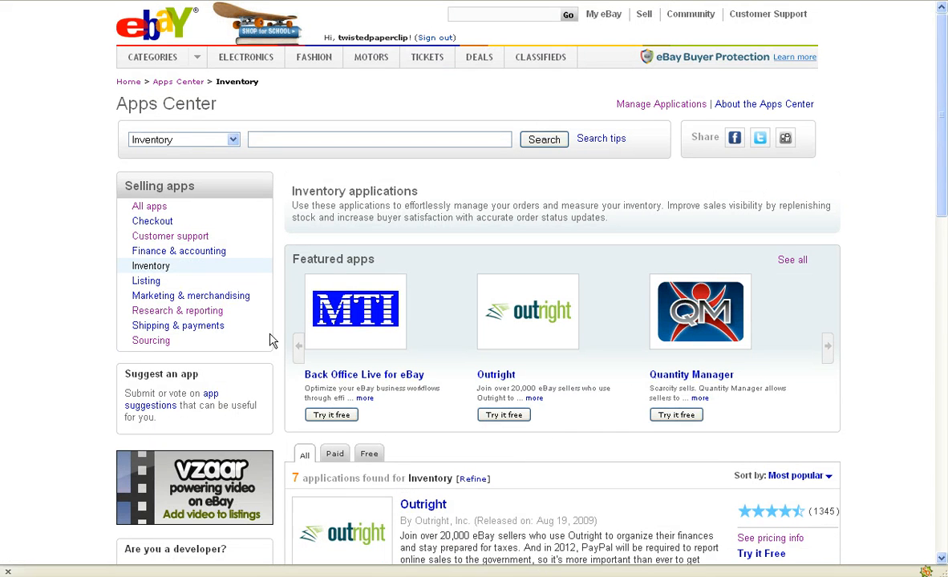
mouse_move(701, 526)
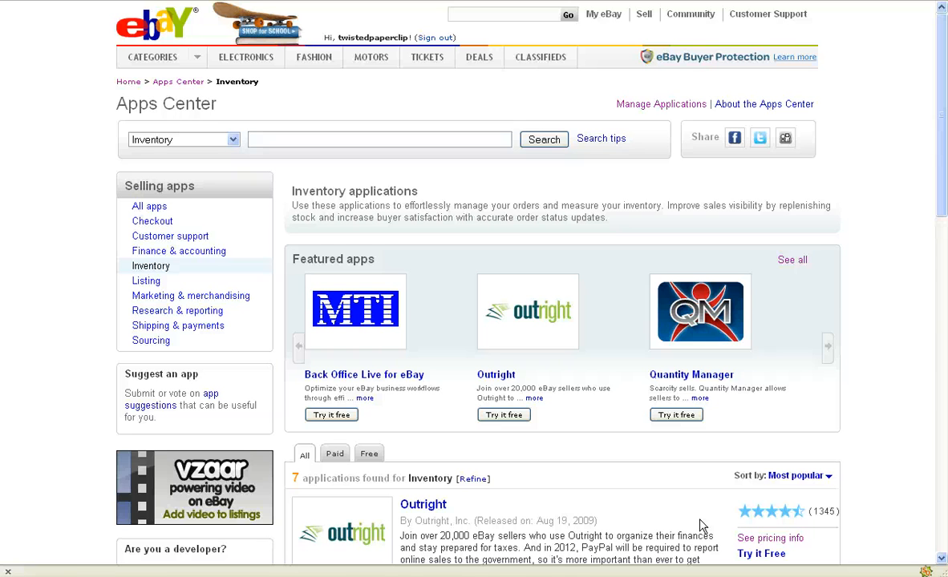
mouse_move(591, 430)
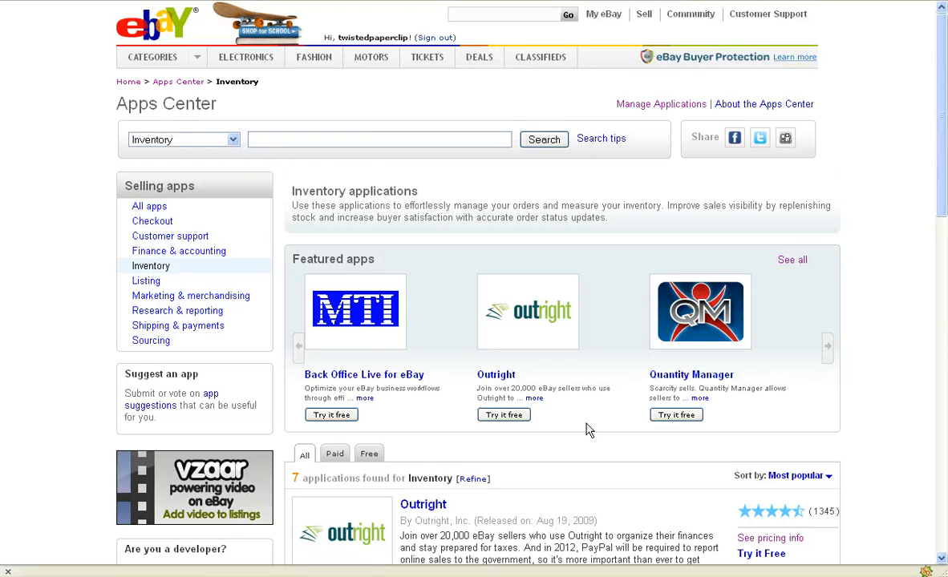
mouse_move(178, 87)
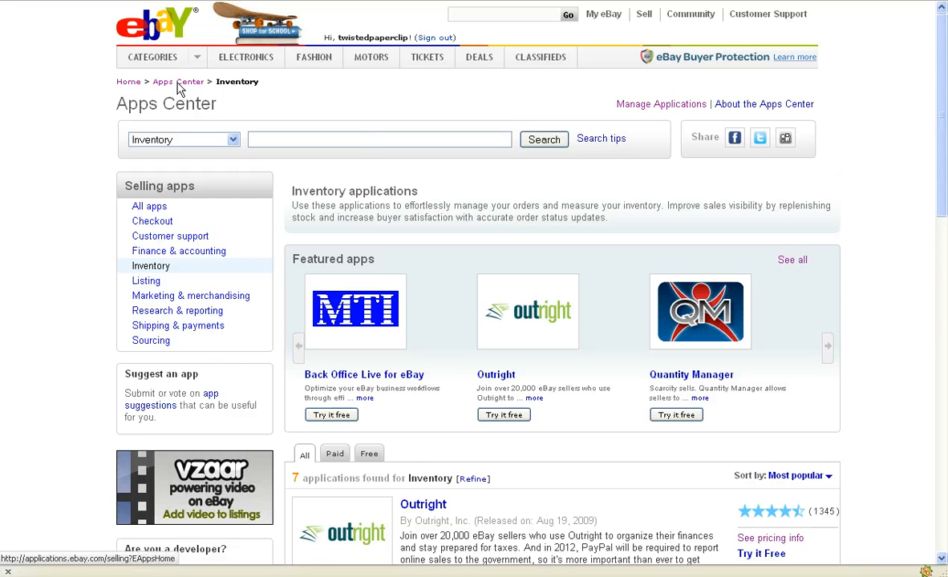